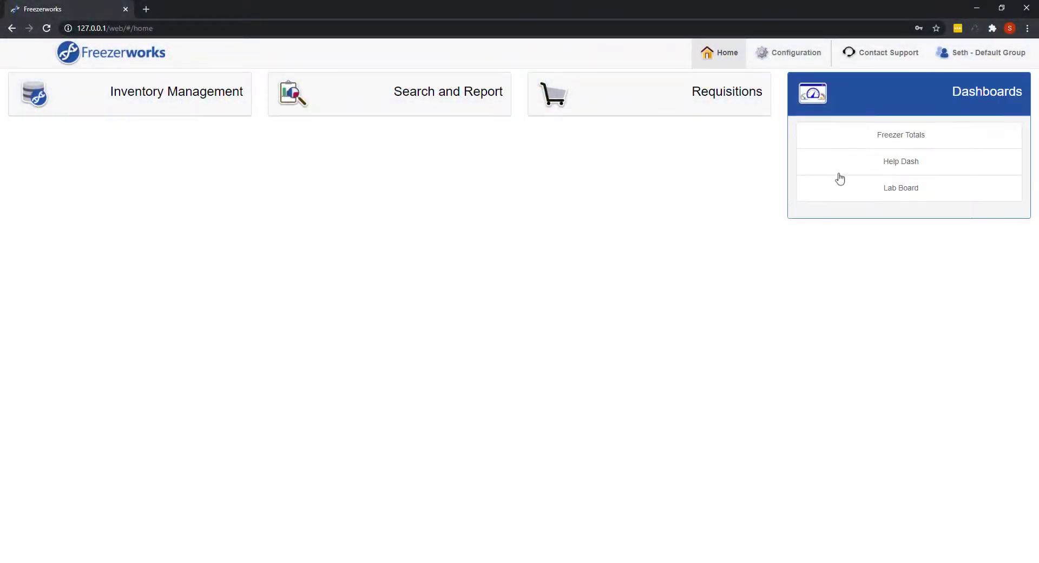
- Reach the Samples list through Help Dash and start a new sample record
{"action": "left_click", "coordinate": [900, 161]}
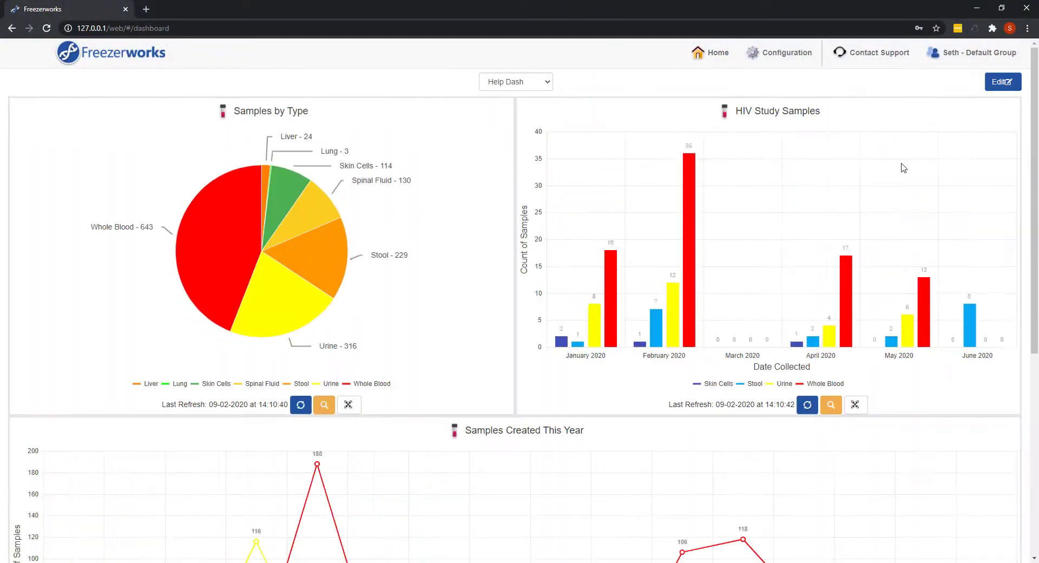
{"action": "left_click", "coordinate": [300, 405]}
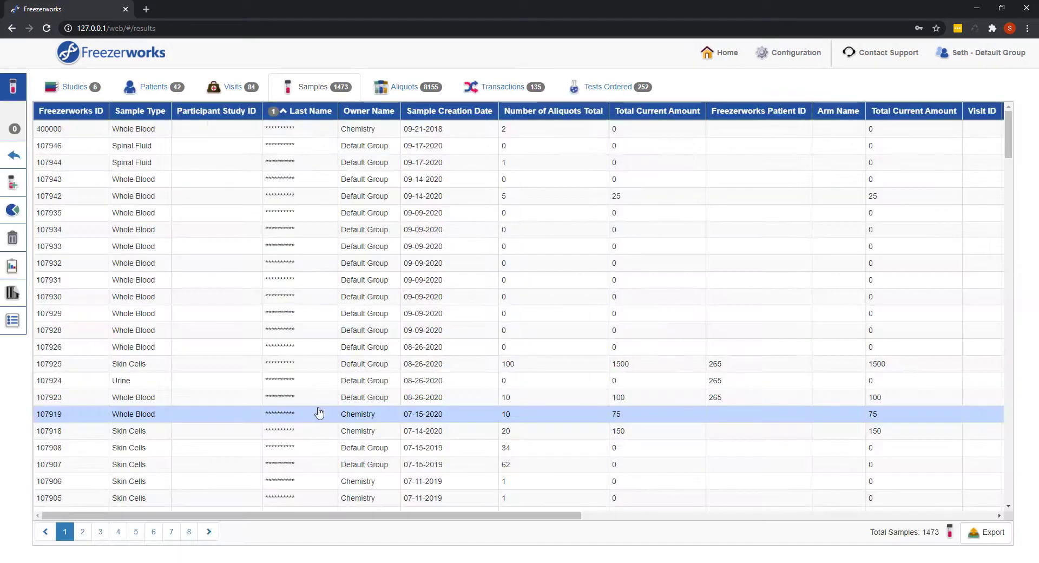
{"action": "left_click", "coordinate": [12, 87]}
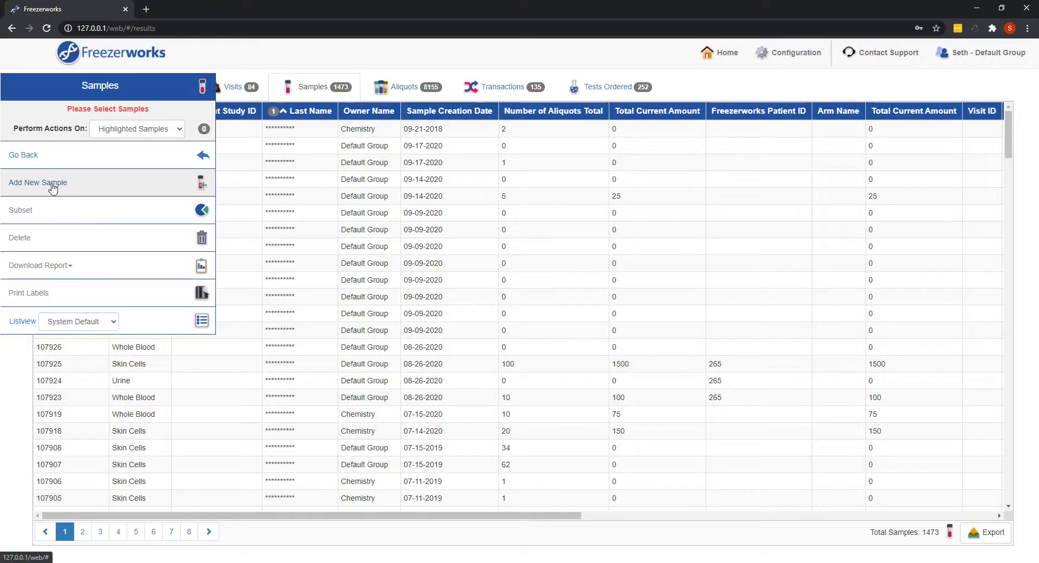
{"action": "left_click", "coordinate": [38, 182]}
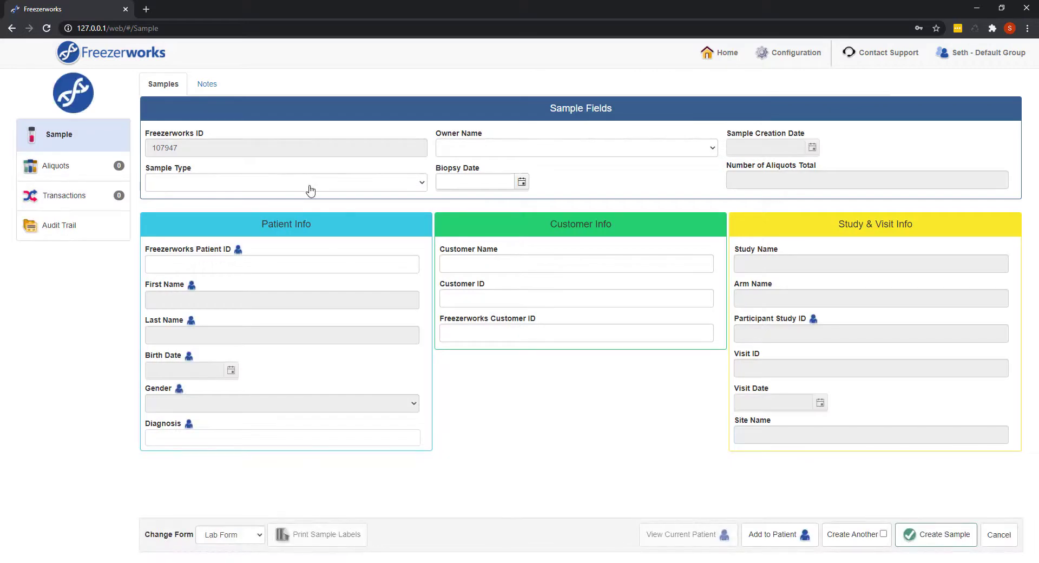
- Set the new sample to Spinal Fluid owned by Chemistry with biopsy date 09-08-2020
{"action": "left_click", "coordinate": [285, 182]}
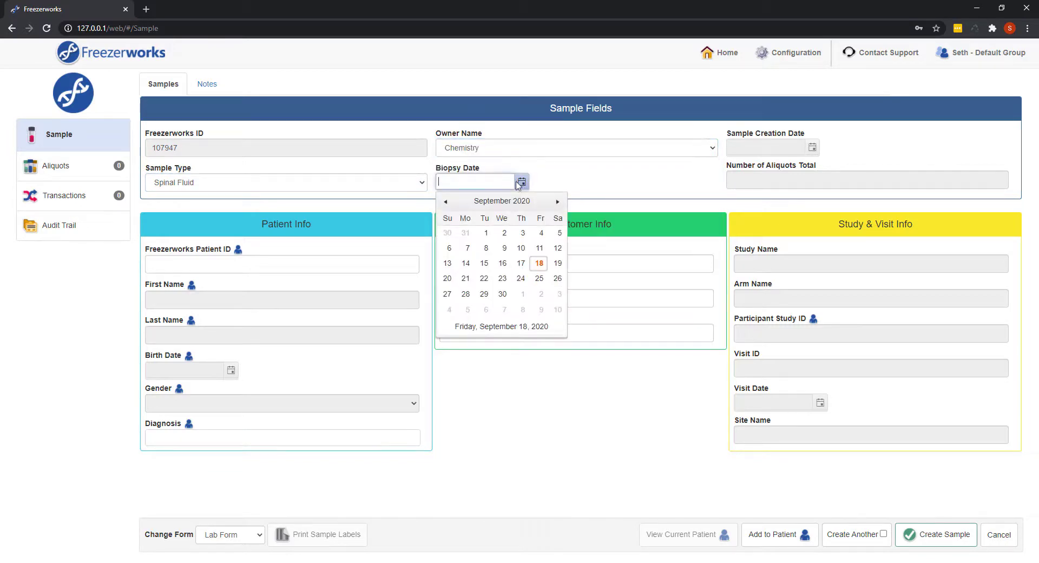
{"action": "left_click", "coordinate": [485, 248]}
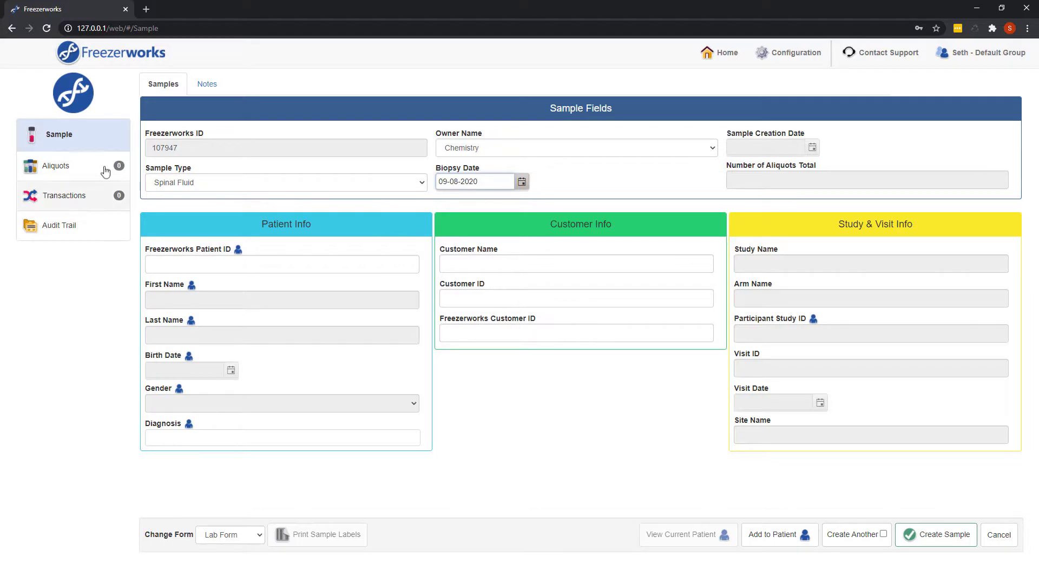
{"action": "left_click", "coordinate": [941, 534]}
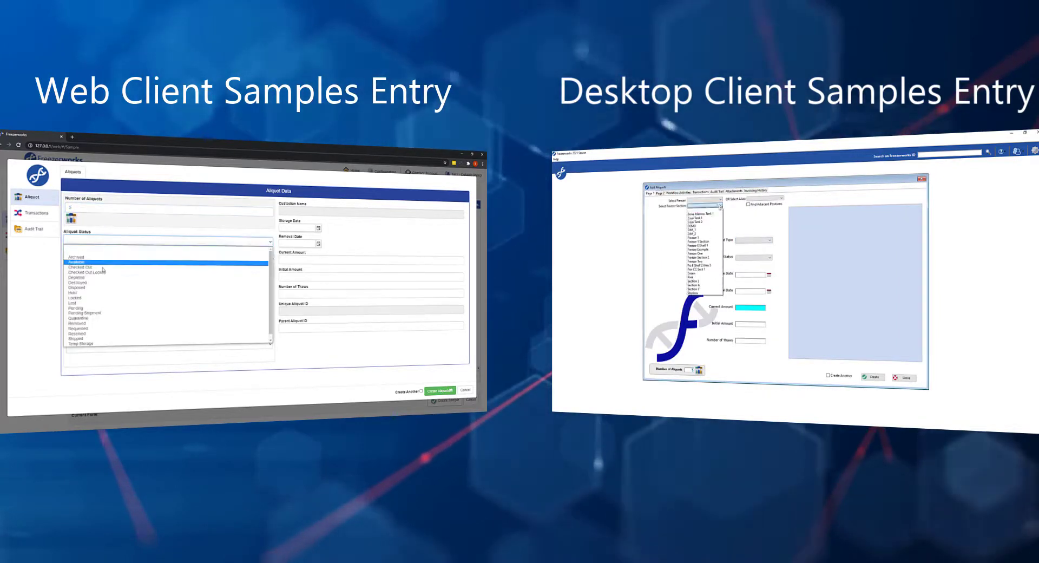
{"action": "left_click", "coordinate": [78, 272]}
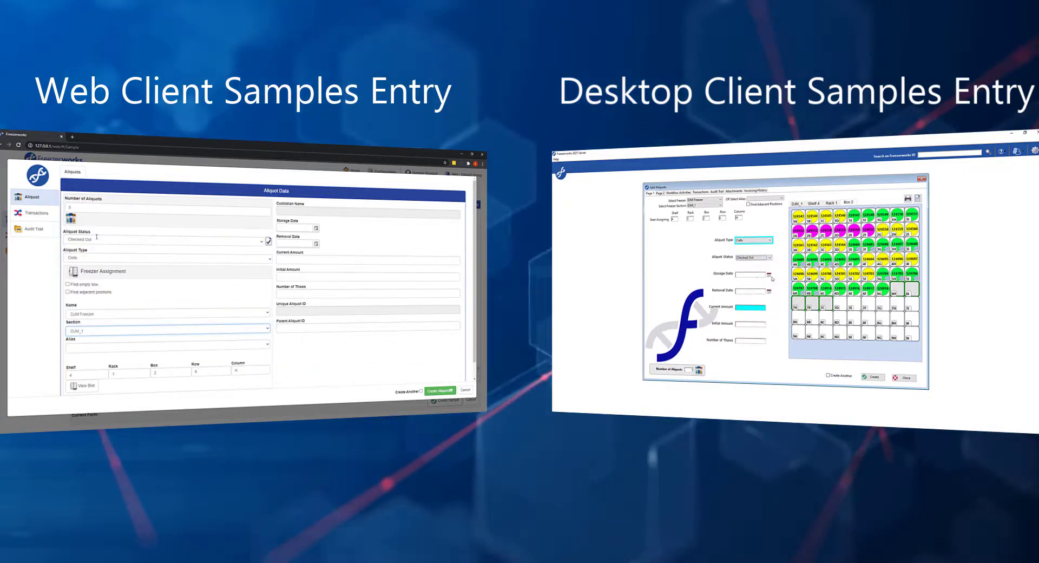
{"action": "left_click", "coordinate": [314, 227]}
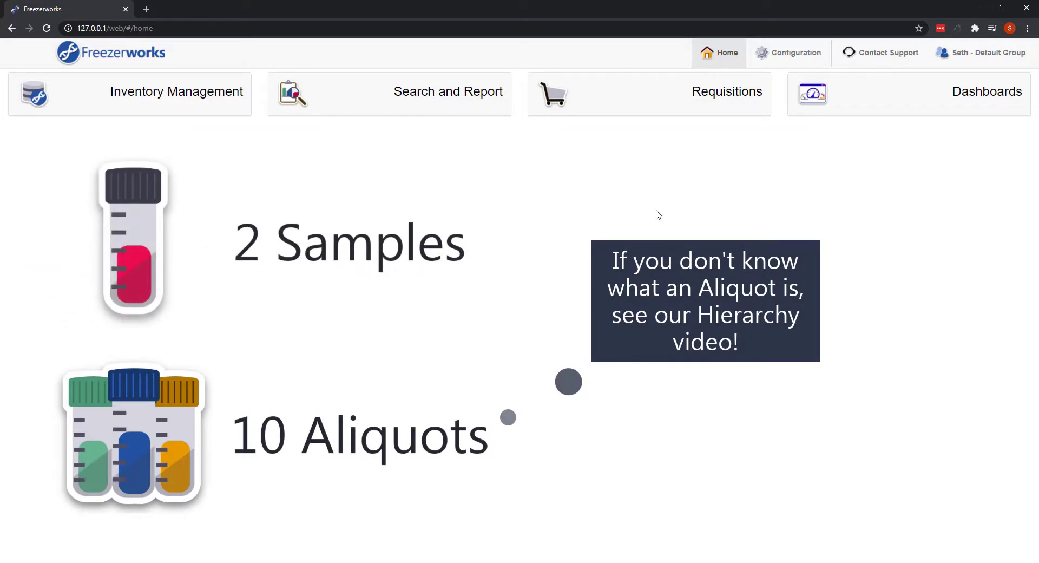
- Show the Dashboards tile and bring up the Configuration options
{"action": "left_click", "coordinate": [986, 92]}
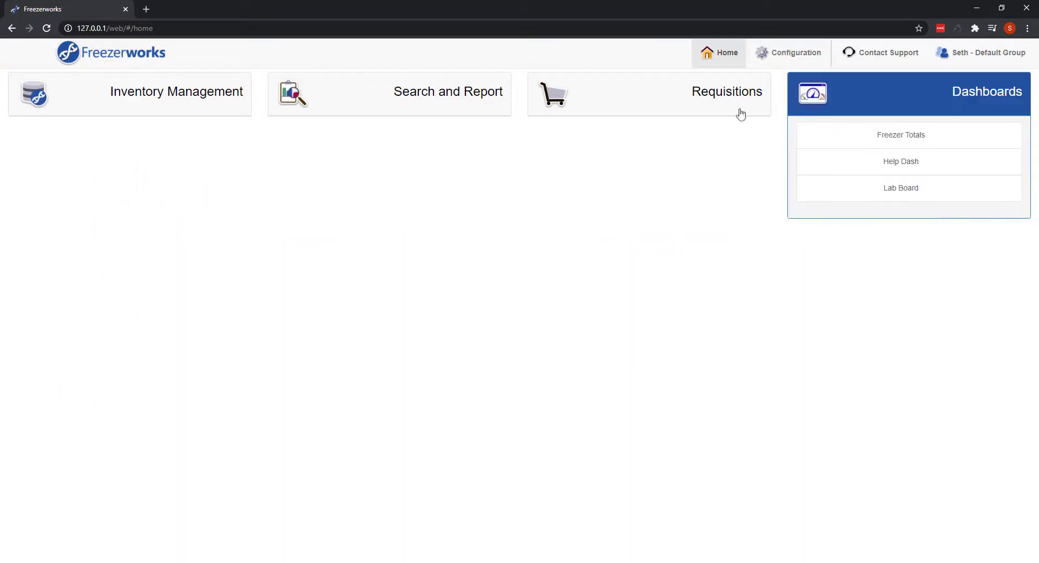
{"action": "left_click", "coordinate": [788, 52]}
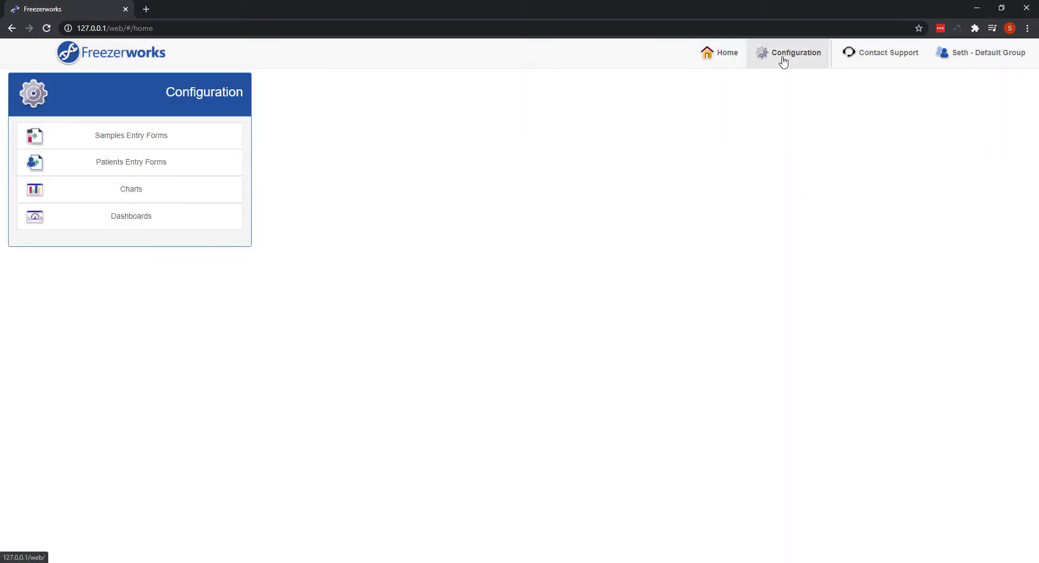
{"action": "left_click", "coordinate": [131, 136]}
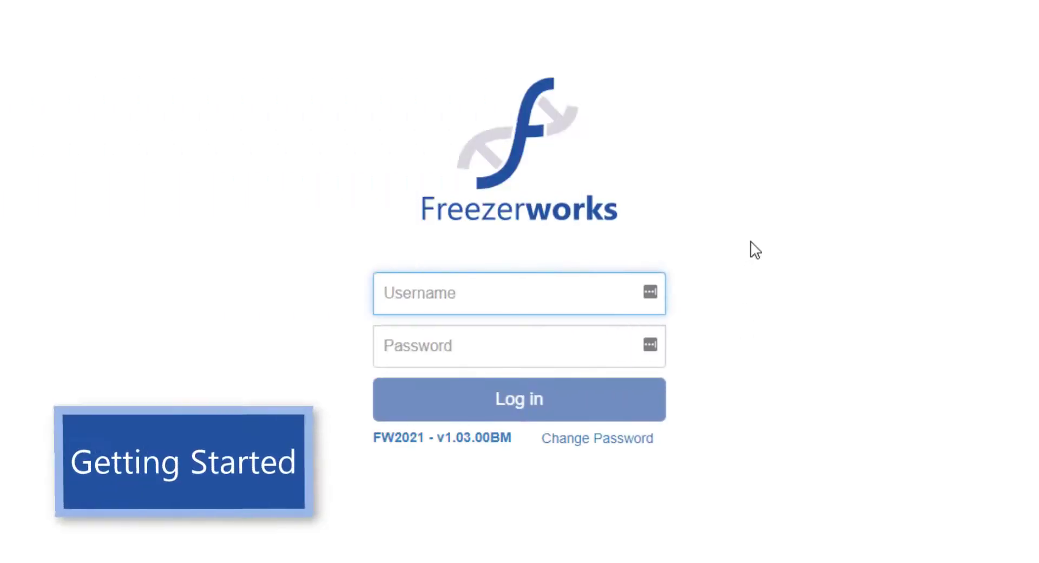
- Log in as Seth and show the Inventory Management options
{"action": "type", "text": "Seth"}
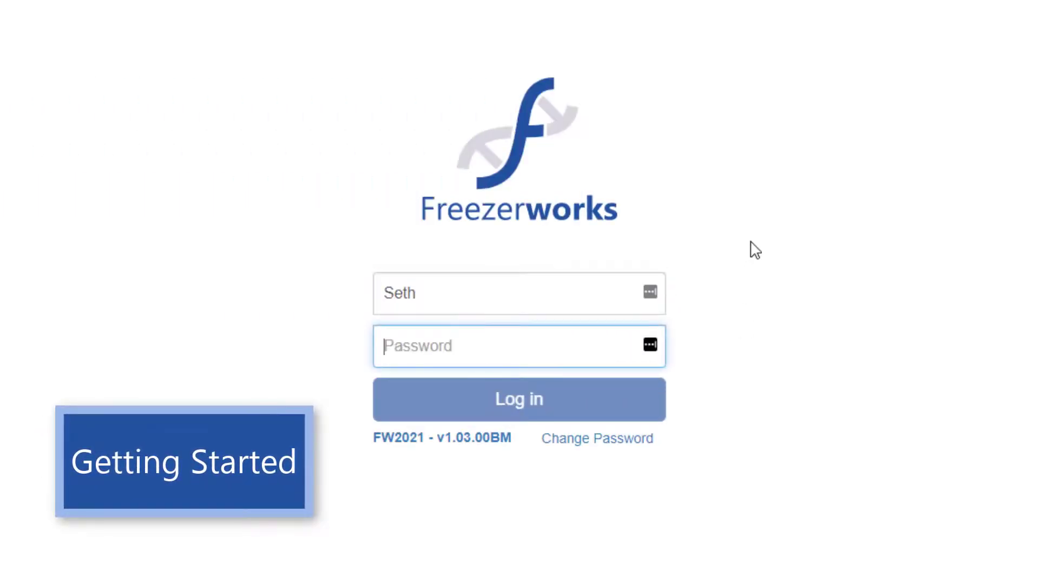
{"action": "left_click", "coordinate": [519, 398]}
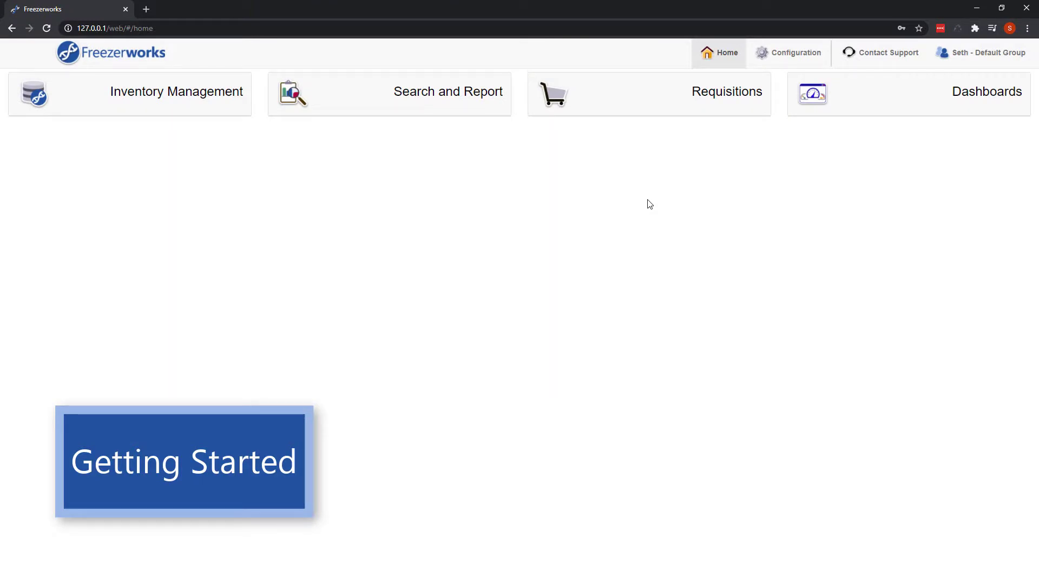
{"action": "left_click", "coordinate": [176, 92]}
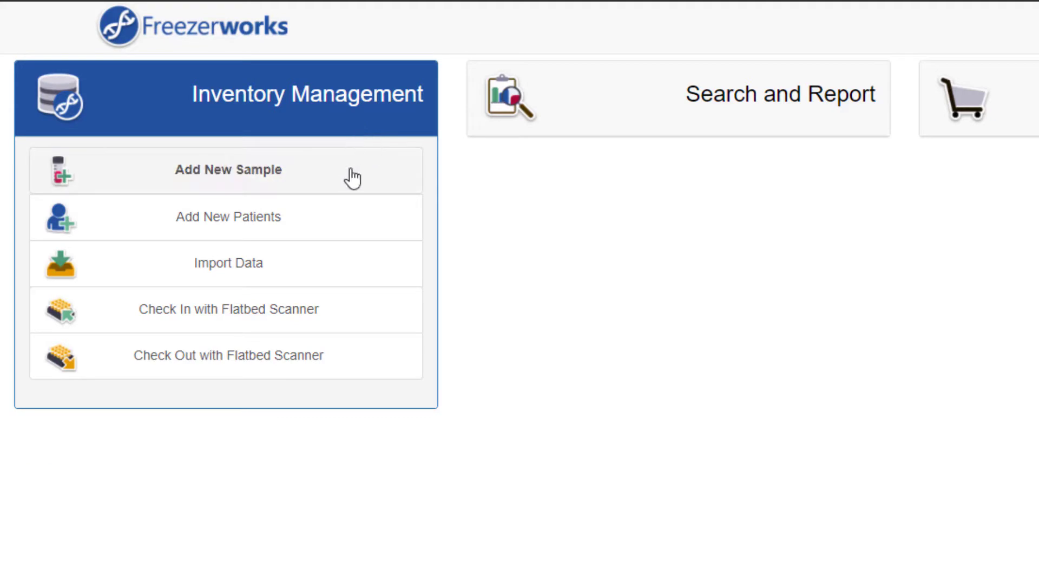
- Start a new sample entry and switch it to the Default Entry form
{"action": "left_click", "coordinate": [228, 170]}
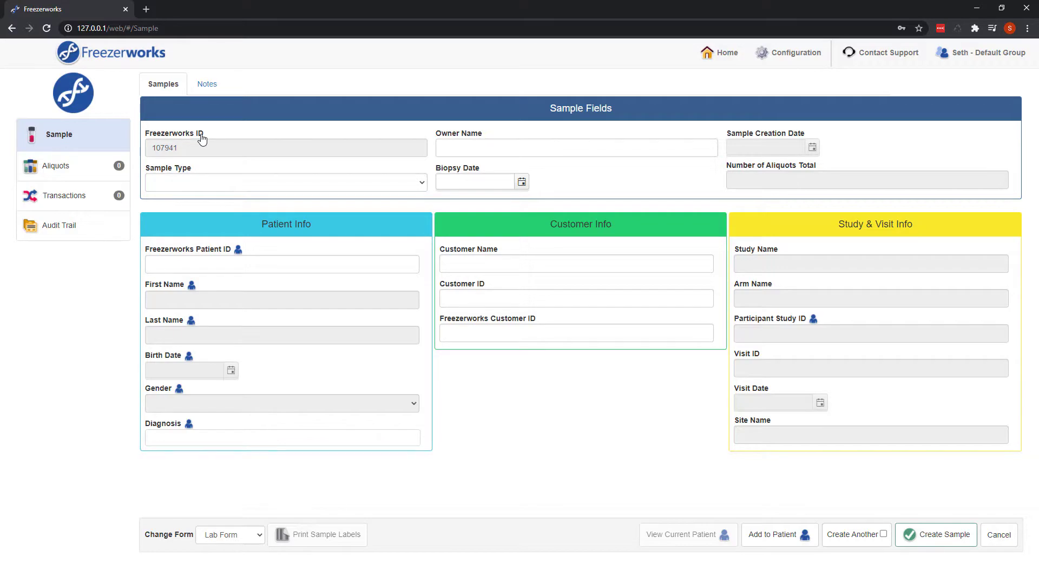
{"action": "left_click", "coordinate": [987, 52]}
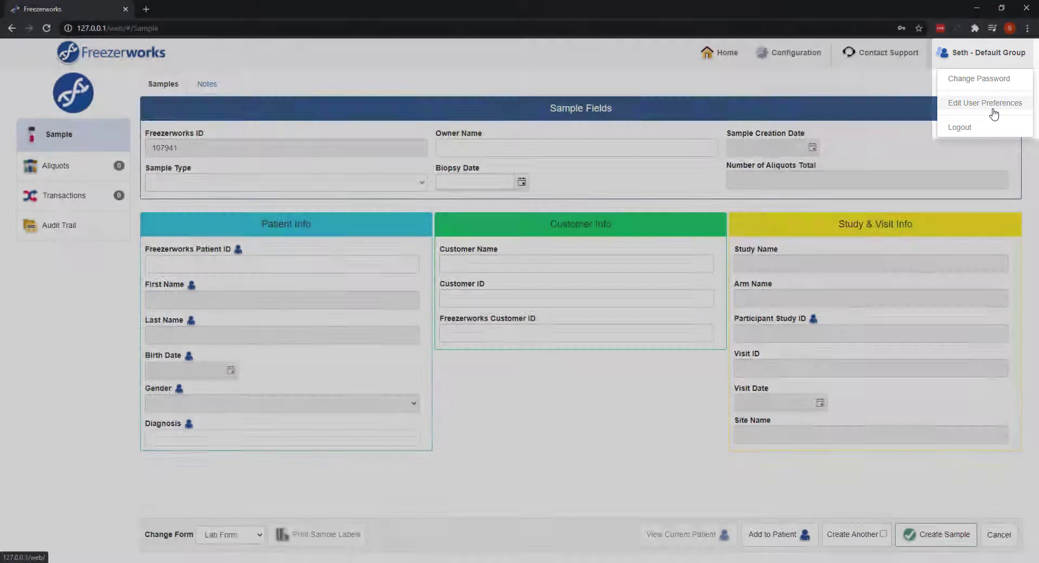
{"action": "left_click", "coordinate": [985, 103]}
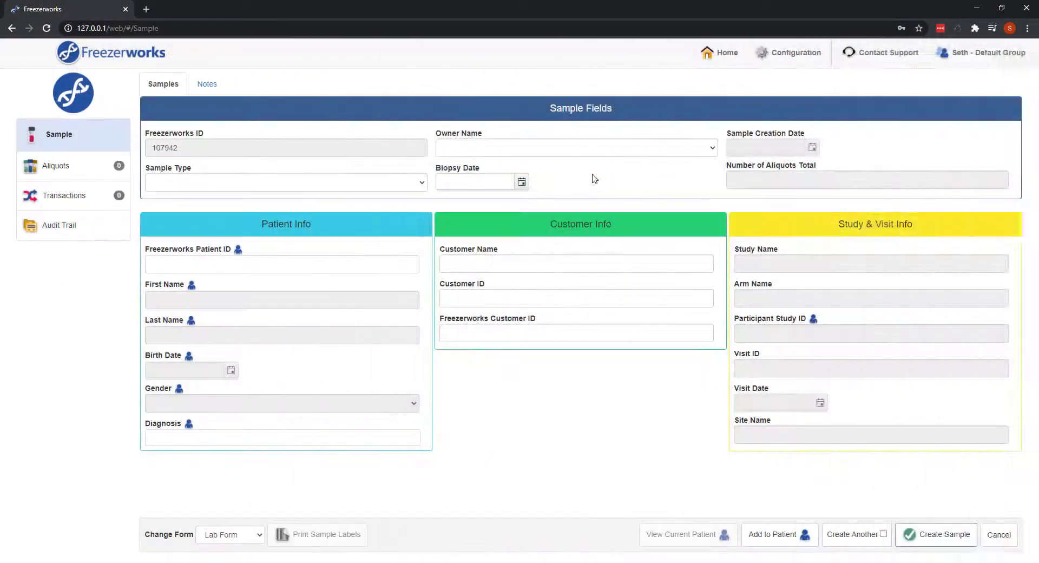
{"action": "left_click", "coordinate": [230, 535]}
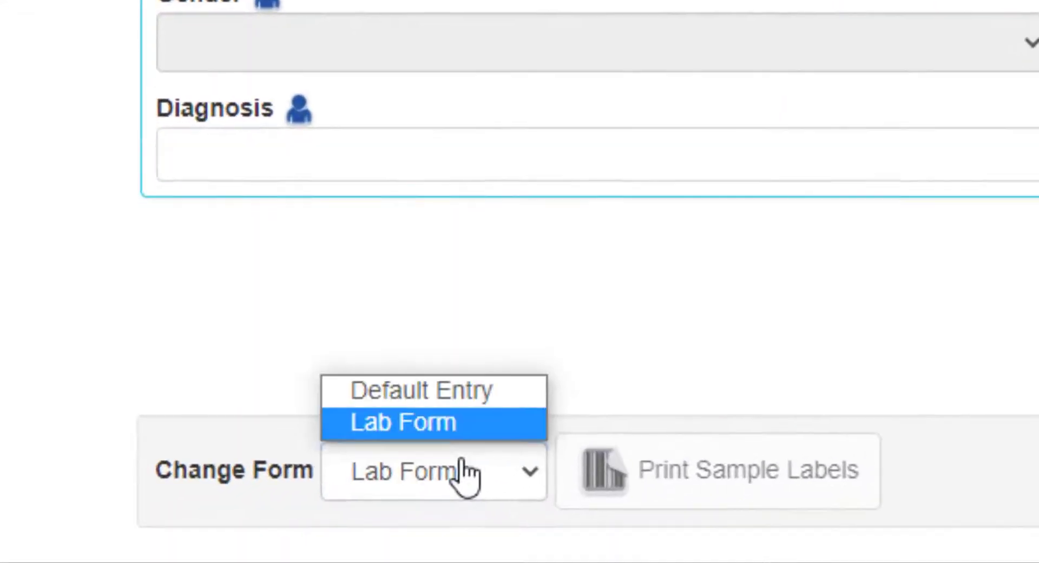
{"action": "left_click", "coordinate": [421, 389]}
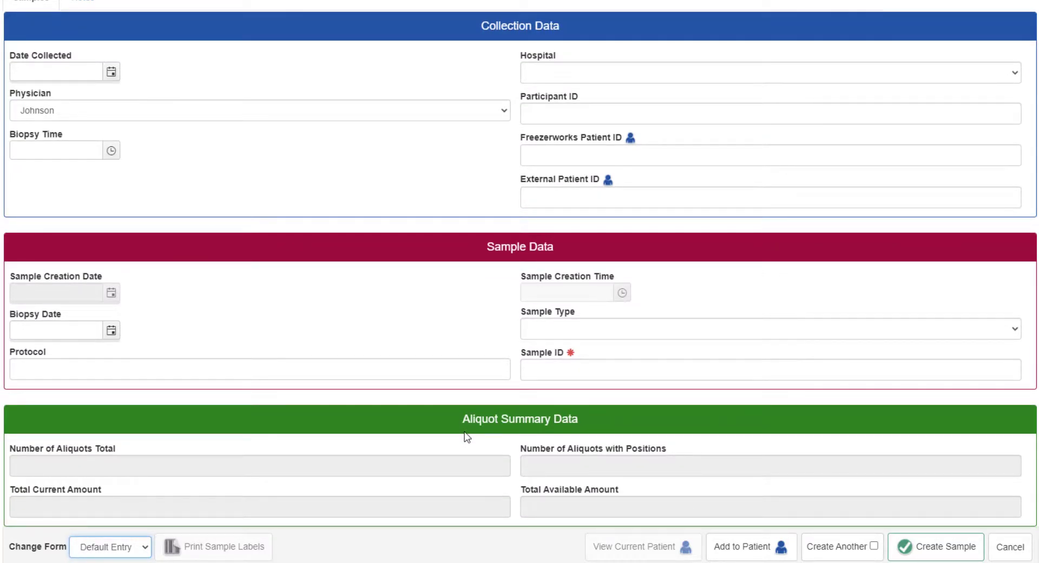
- Enter collection date 09-14-2020, participant PAT105 and sample type Whole Blood
{"action": "scroll", "scroll_direction": "up", "scroll_amount": 3}
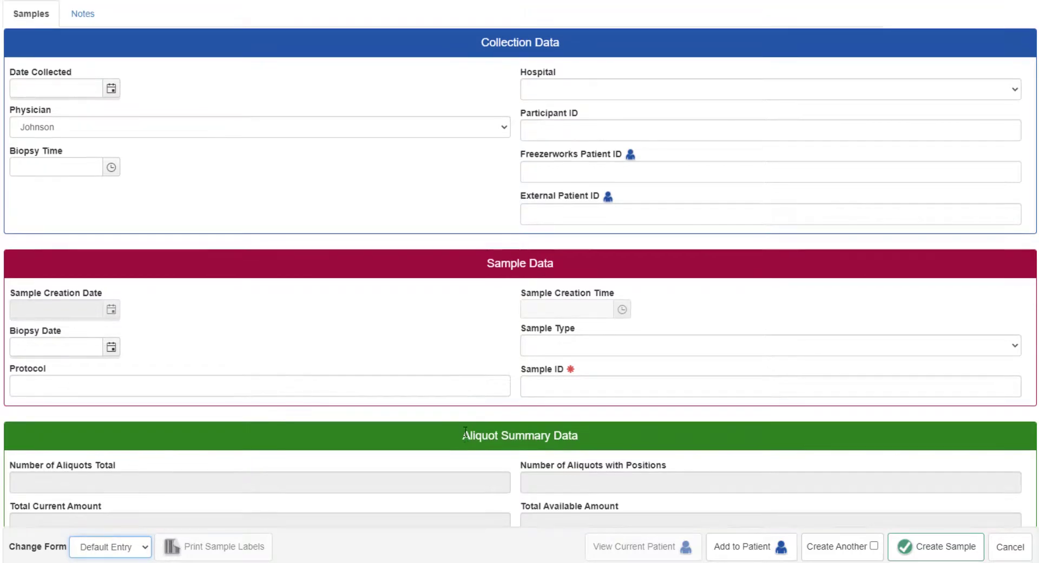
{"action": "left_click", "coordinate": [56, 87]}
{"action": "type", "text": "09-14-2020"}
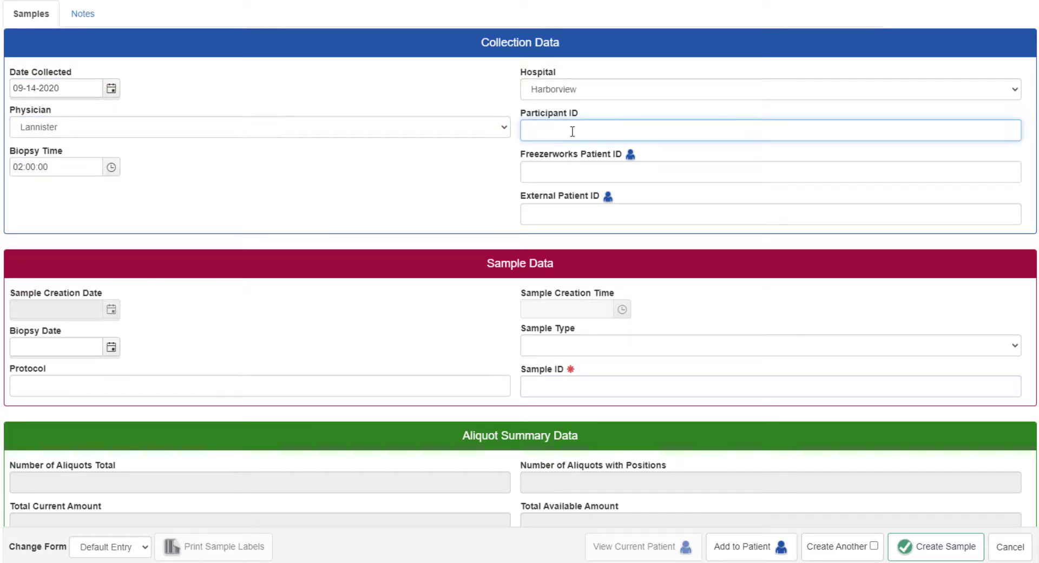
{"action": "type", "text": "PAT105"}
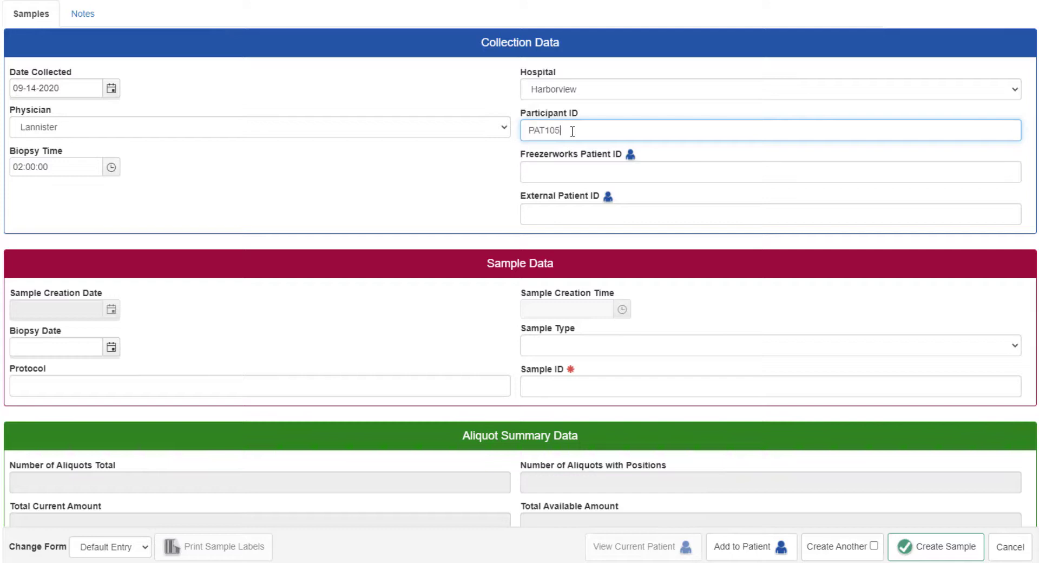
{"action": "left_click", "coordinate": [769, 344]}
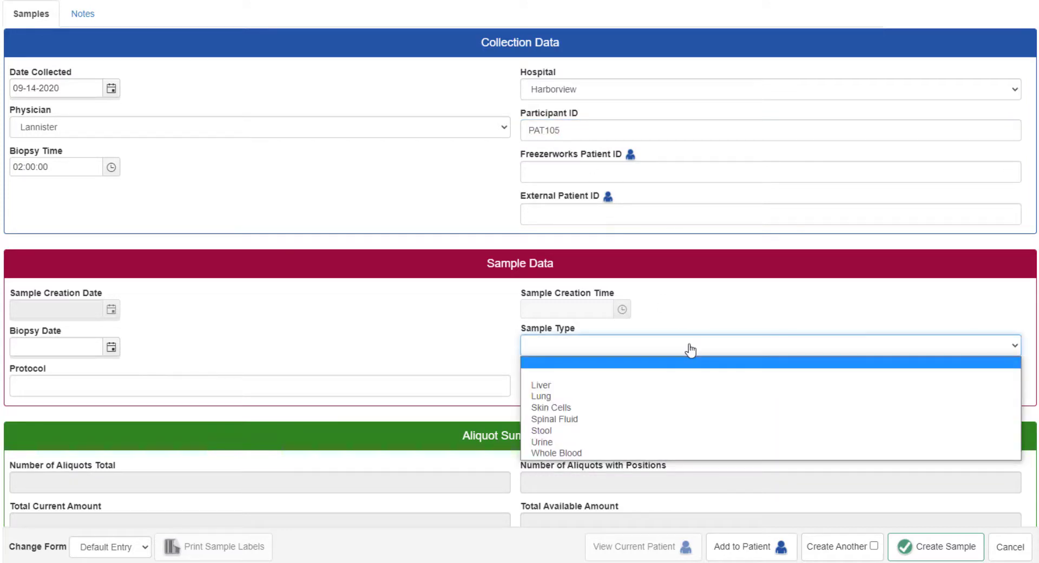
{"action": "left_click", "coordinate": [556, 452]}
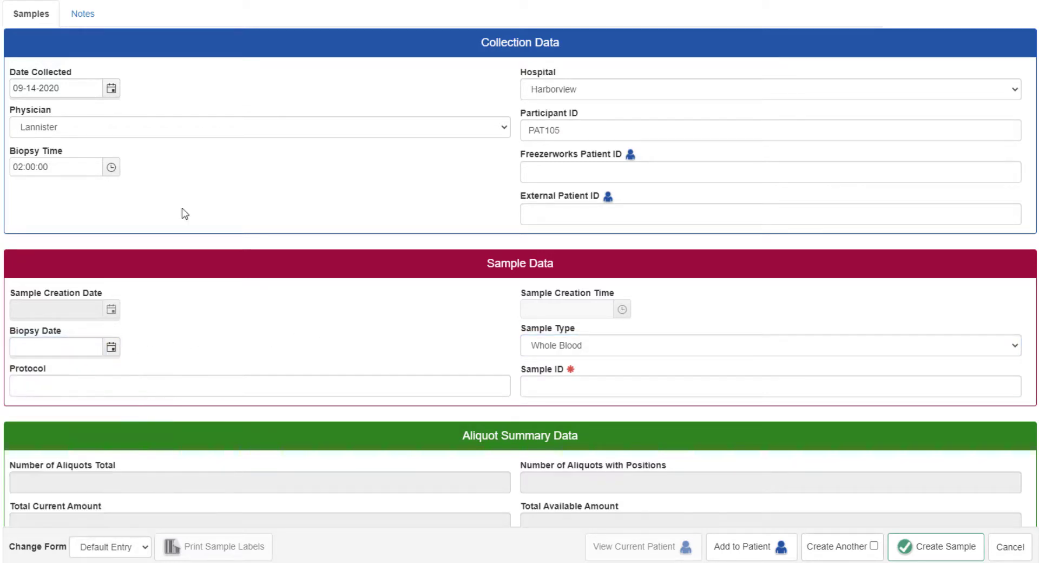
- Keep biopsy time 02:00:00, then enter Sample ID Help Sam5 and protocol 1564
{"action": "left_click", "coordinate": [112, 167]}
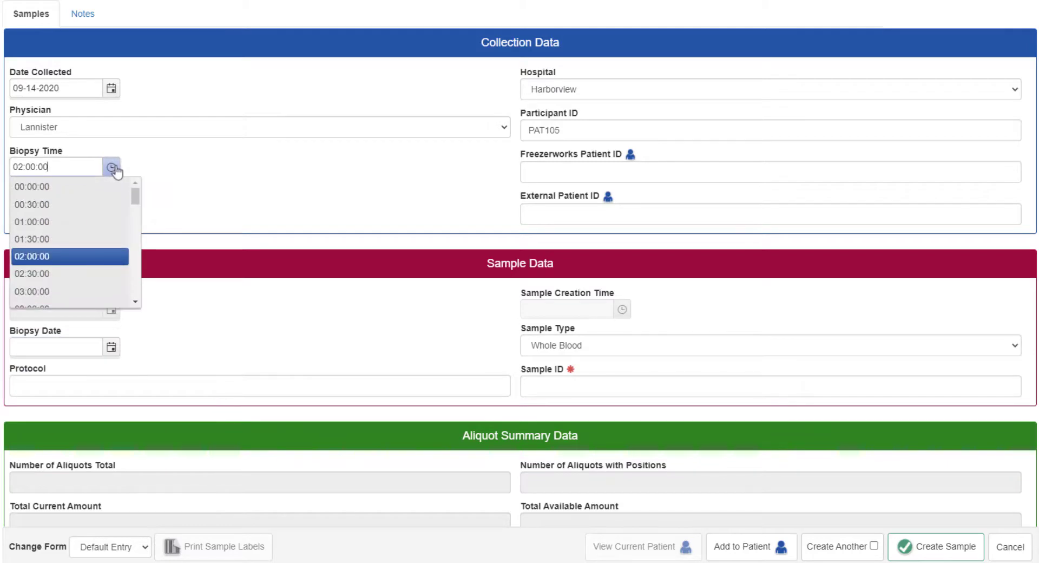
{"action": "left_click", "coordinate": [32, 256]}
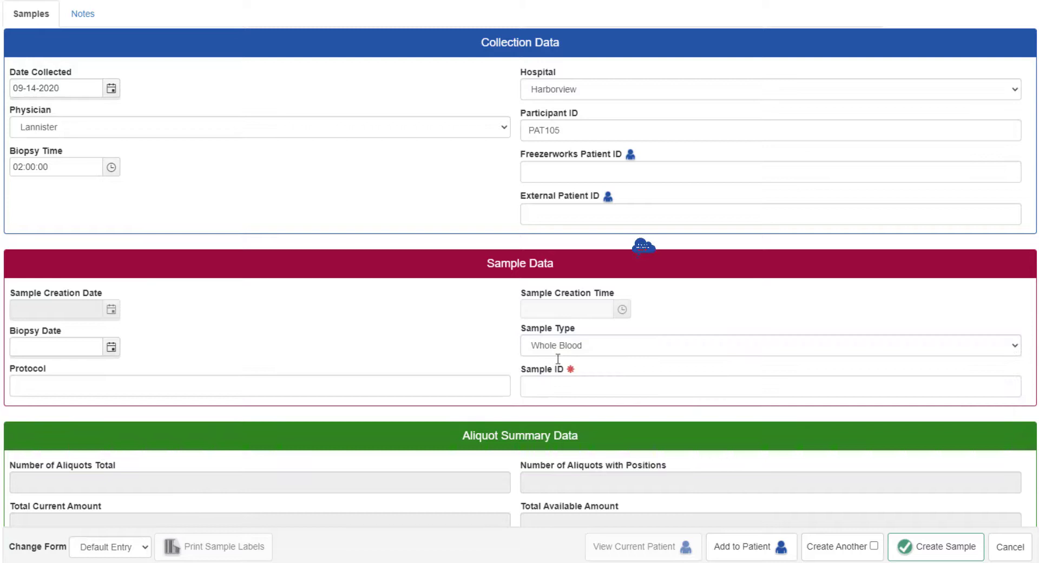
{"action": "left_click", "coordinate": [769, 386]}
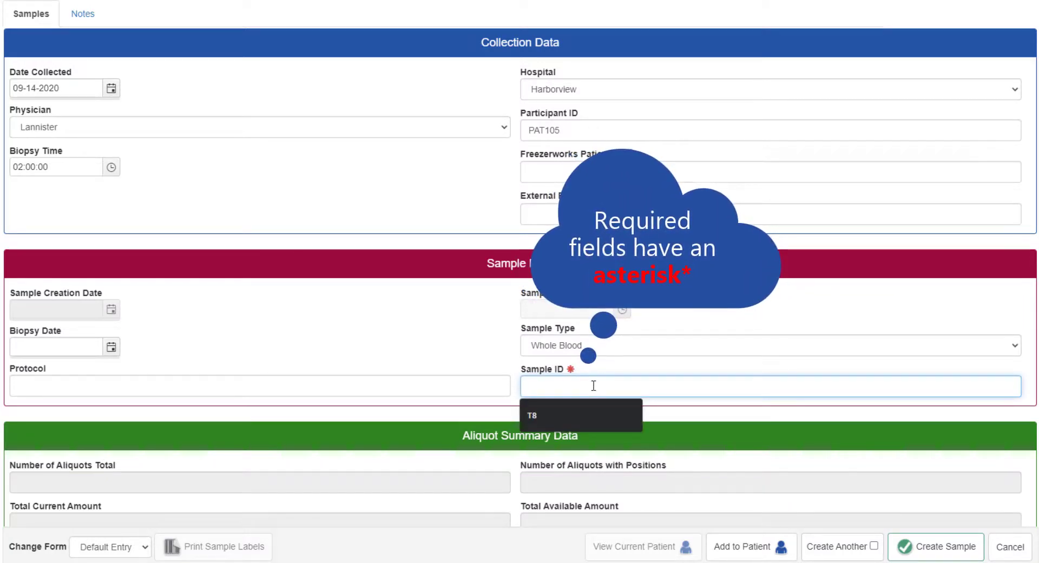
{"action": "type", "text": "Help Sam5"}
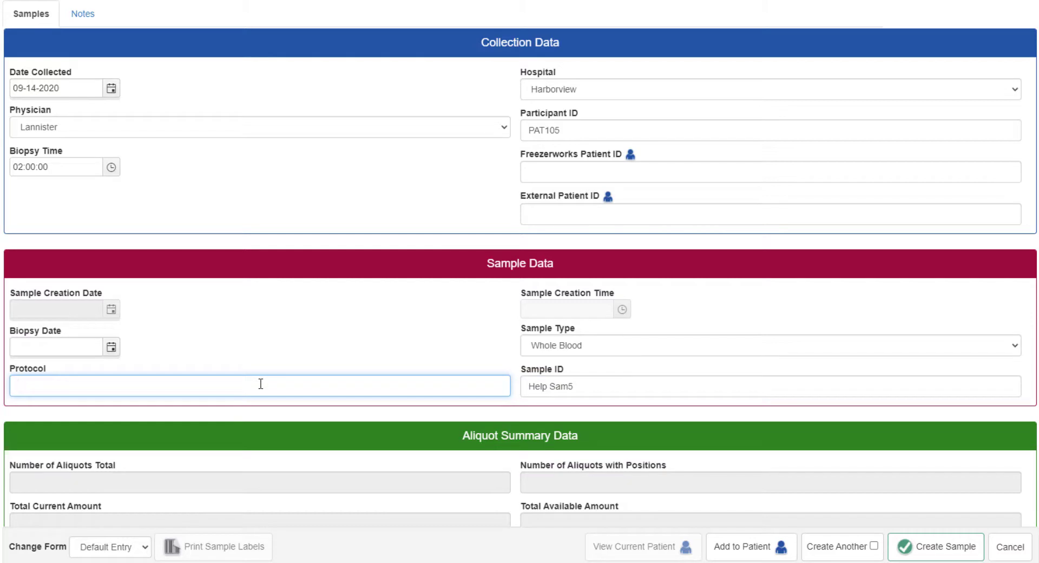
{"action": "type", "text": "1564"}
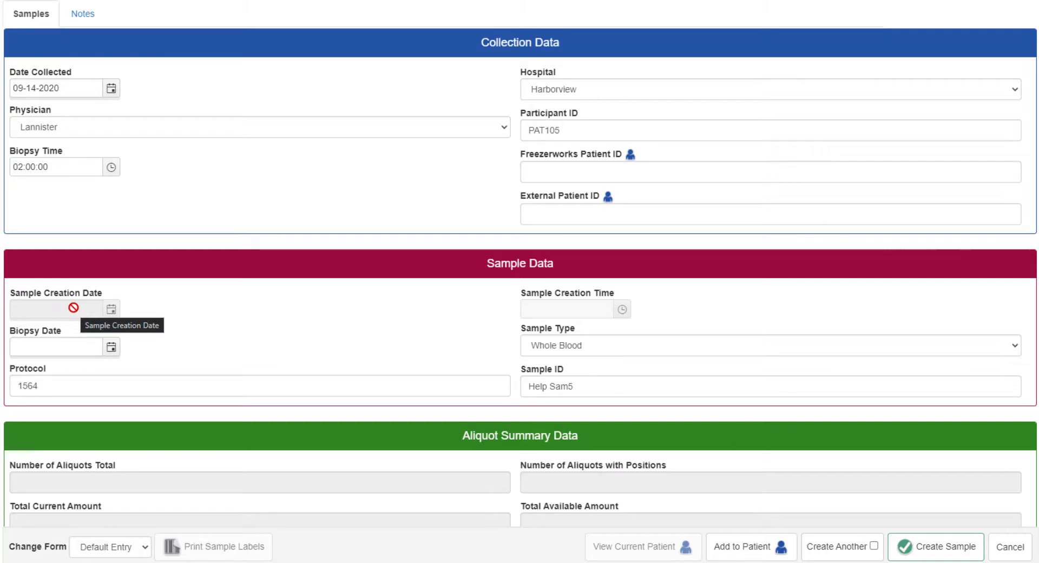
{"action": "mouse_move", "coordinate": [178, 317]}
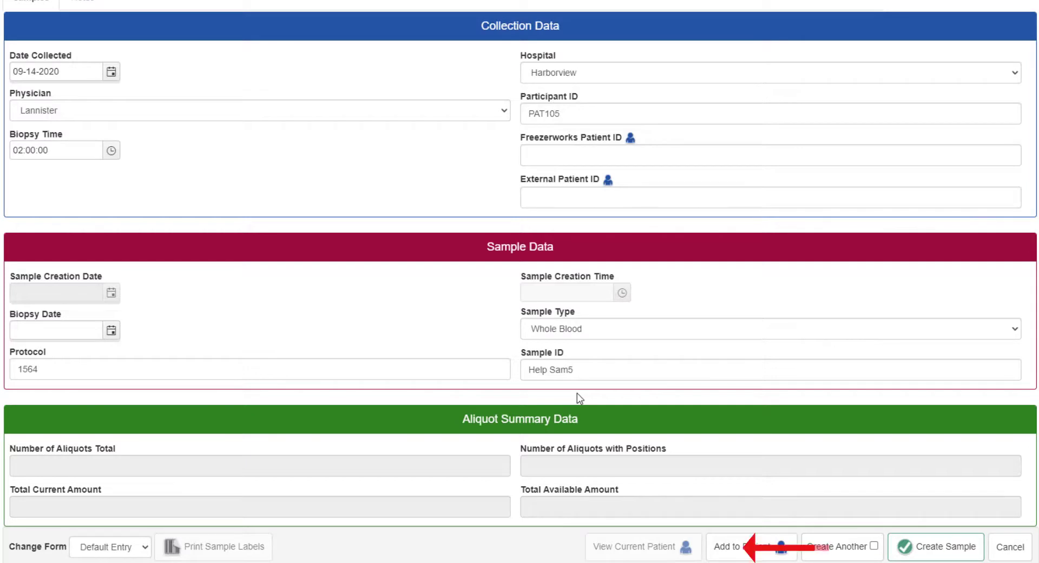
- Add a note beginning "This a help" on the Notes tab and return to the sample details
{"action": "left_click", "coordinate": [111, 547]}
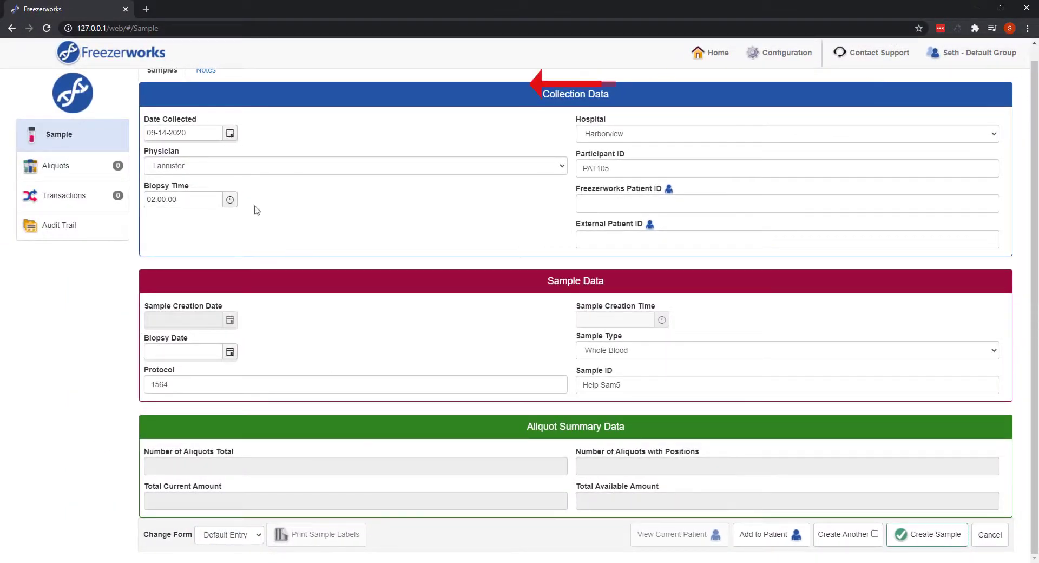
{"action": "left_click", "coordinate": [205, 83]}
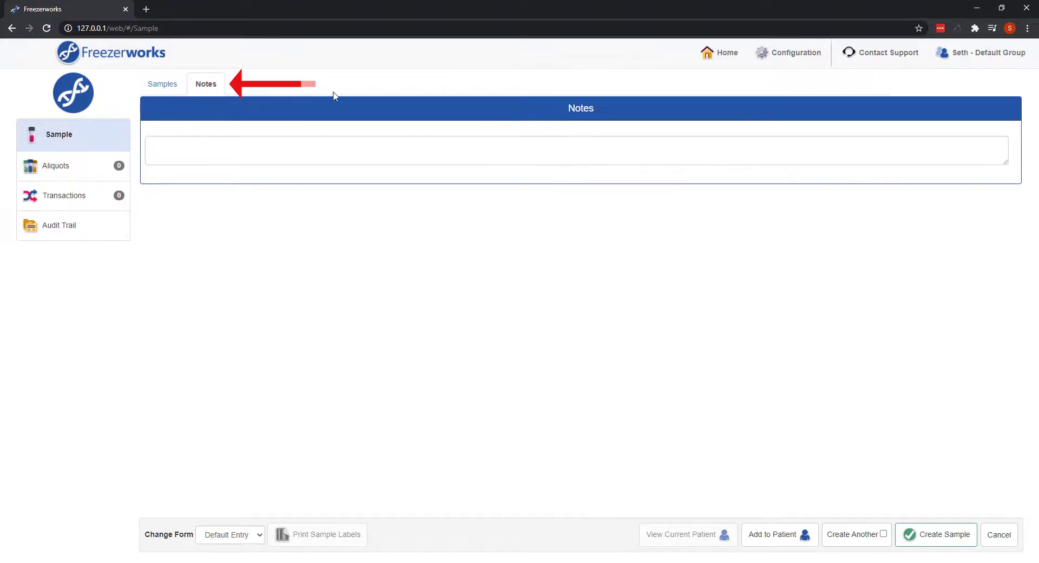
{"action": "type", "text": "This a help"}
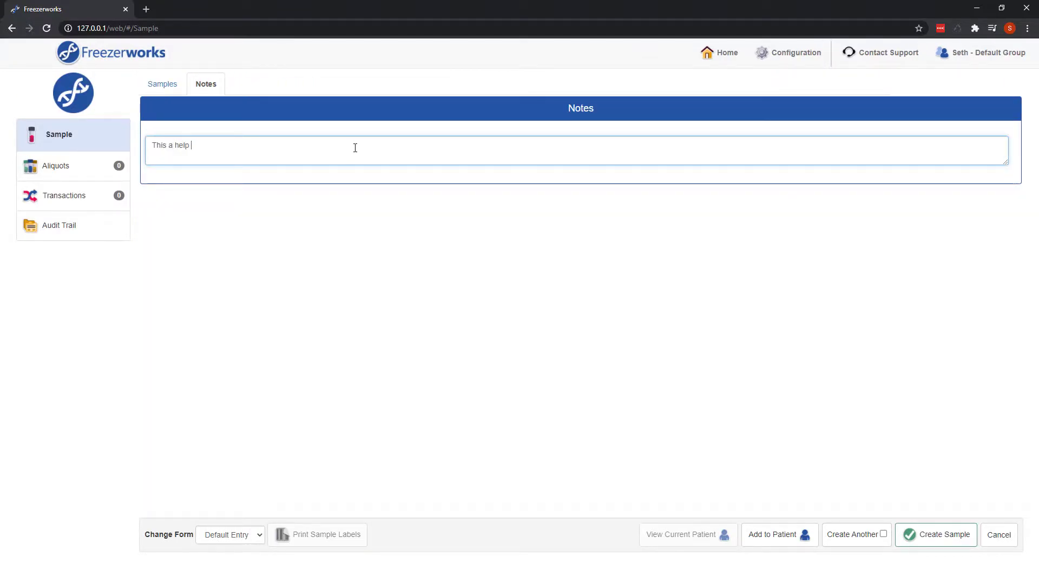
{"action": "left_click", "coordinate": [161, 84]}
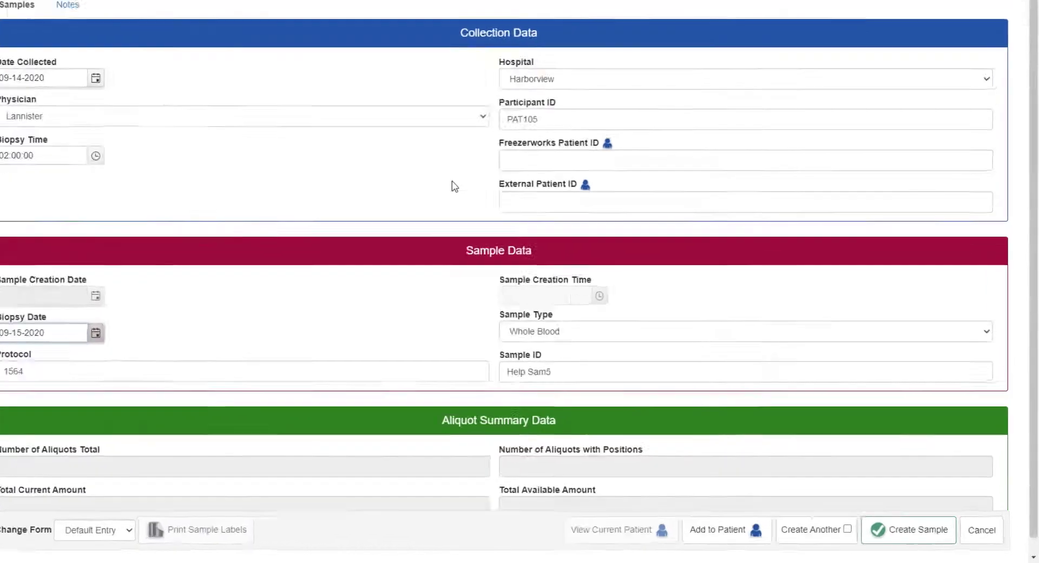
- Create Help Sam5 with Create Another ticked, then create the second sample Help Sam6
{"action": "left_click", "coordinate": [847, 529]}
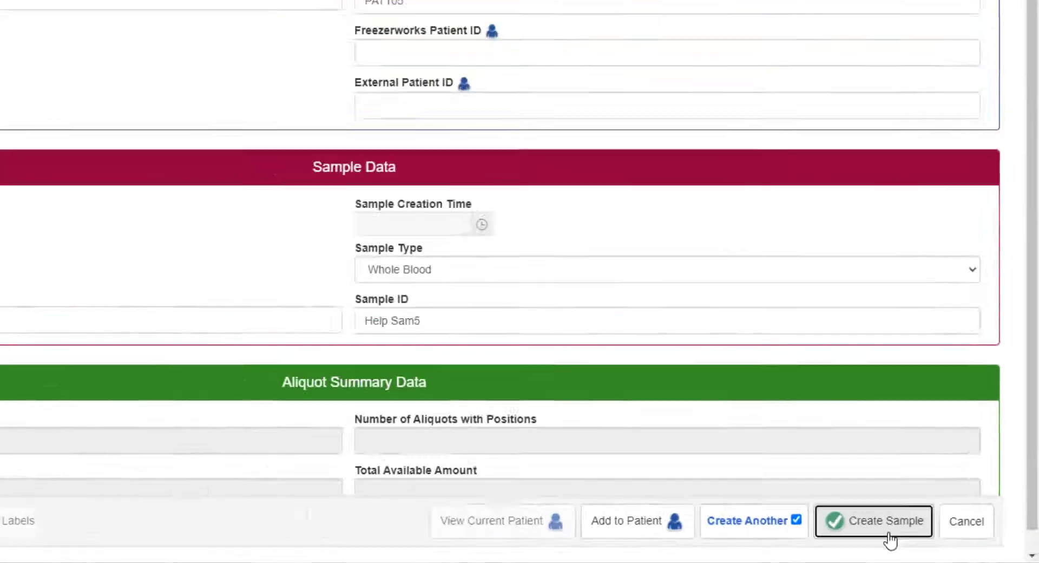
{"action": "left_click", "coordinate": [874, 521]}
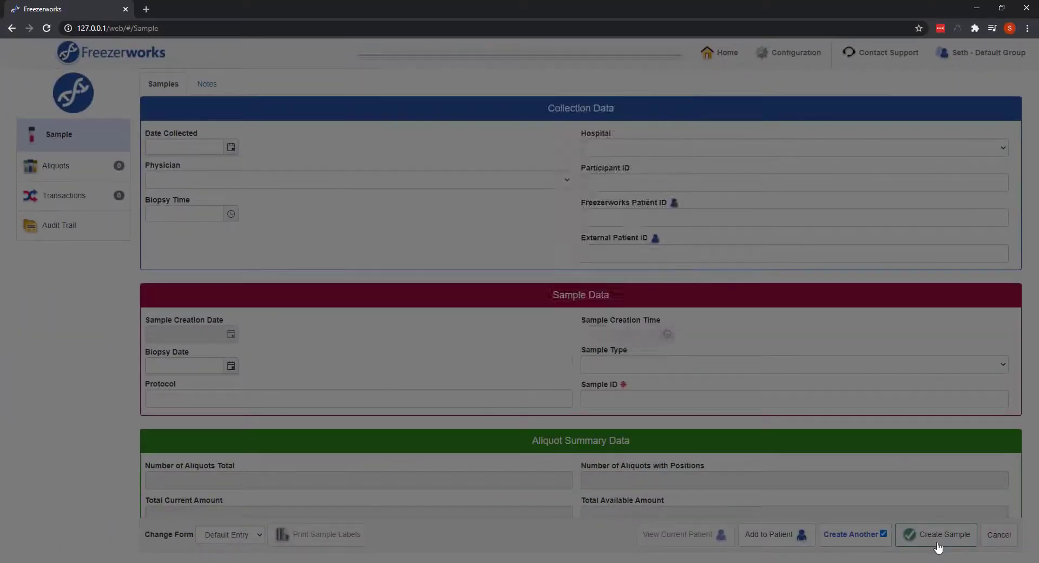
{"action": "left_click", "coordinate": [935, 535]}
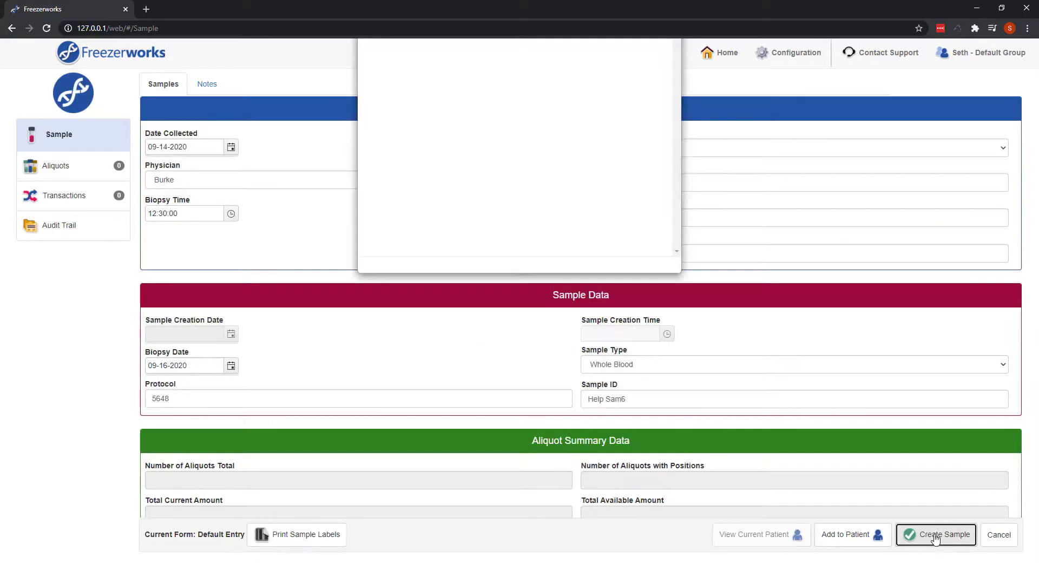
{"action": "left_click", "coordinate": [935, 535]}
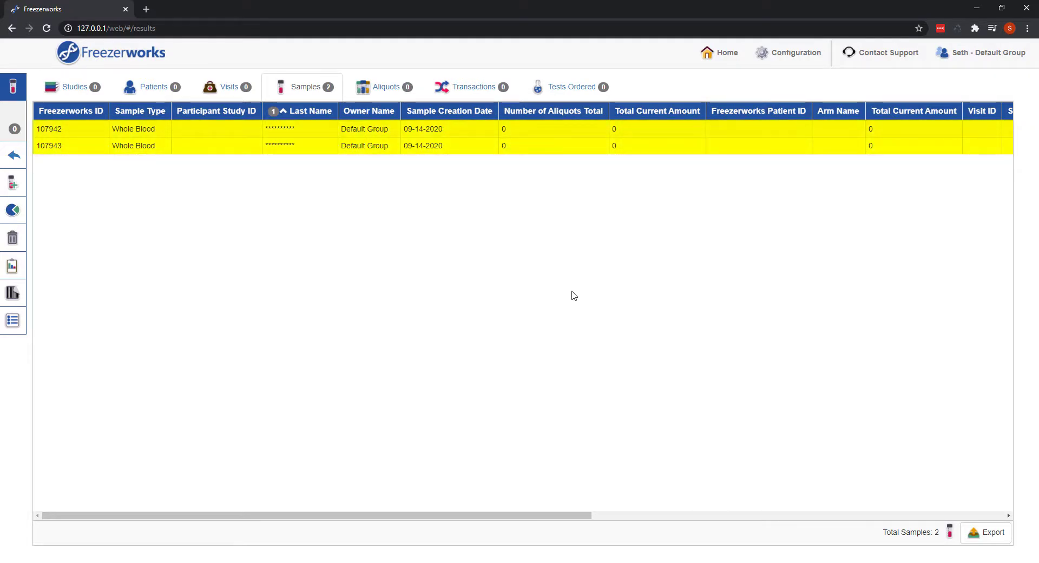
- Open sample 107942 (Help Sam5) from the results and make it editable
{"action": "left_click", "coordinate": [341, 128]}
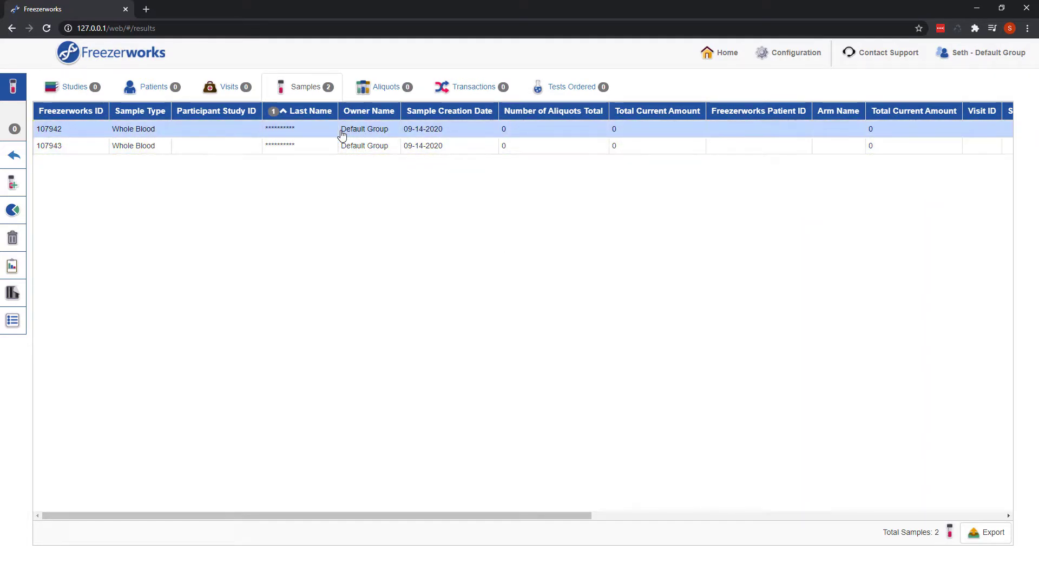
{"action": "double_click", "coordinate": [48, 129]}
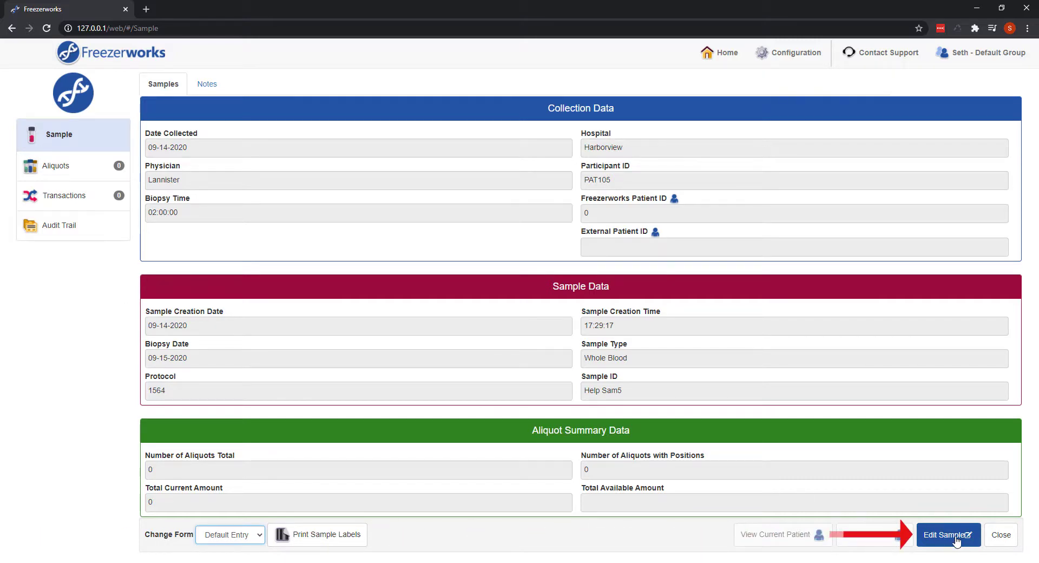
{"action": "left_click", "coordinate": [948, 535]}
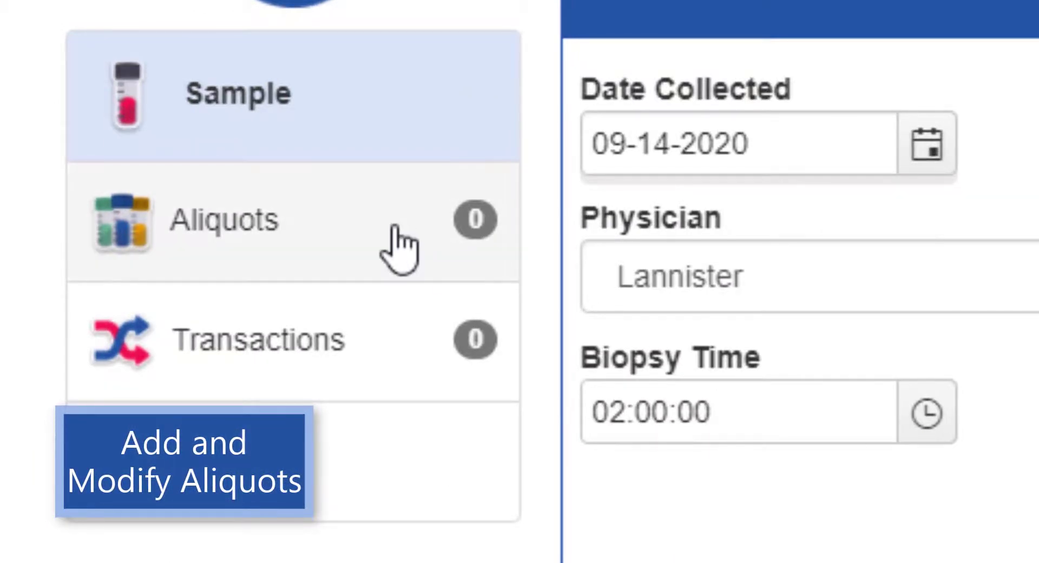
- Show Help Sam5's aliquots and start adding new ones
{"action": "left_click", "coordinate": [224, 220]}
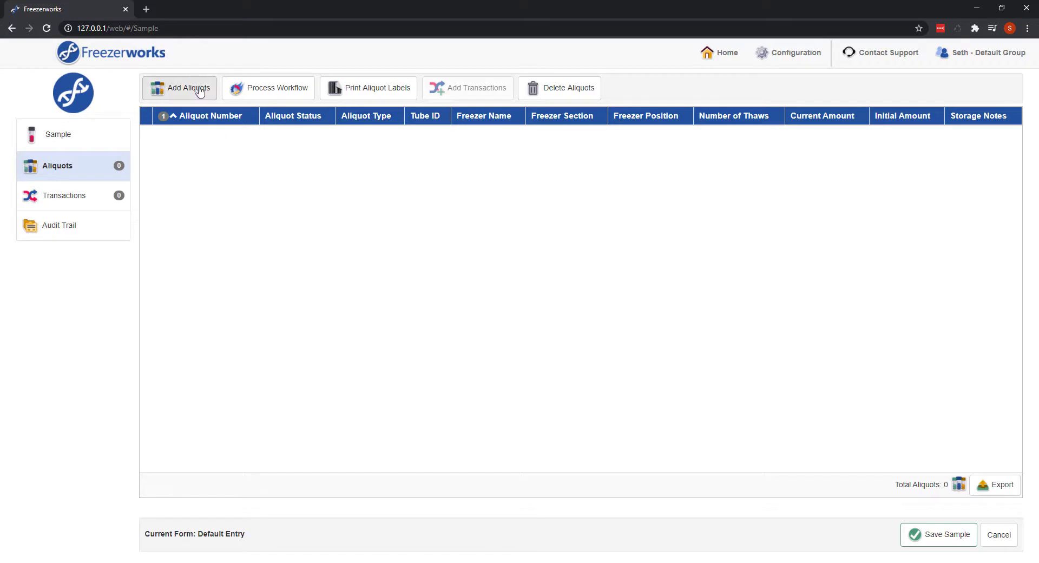
{"action": "left_click", "coordinate": [179, 87]}
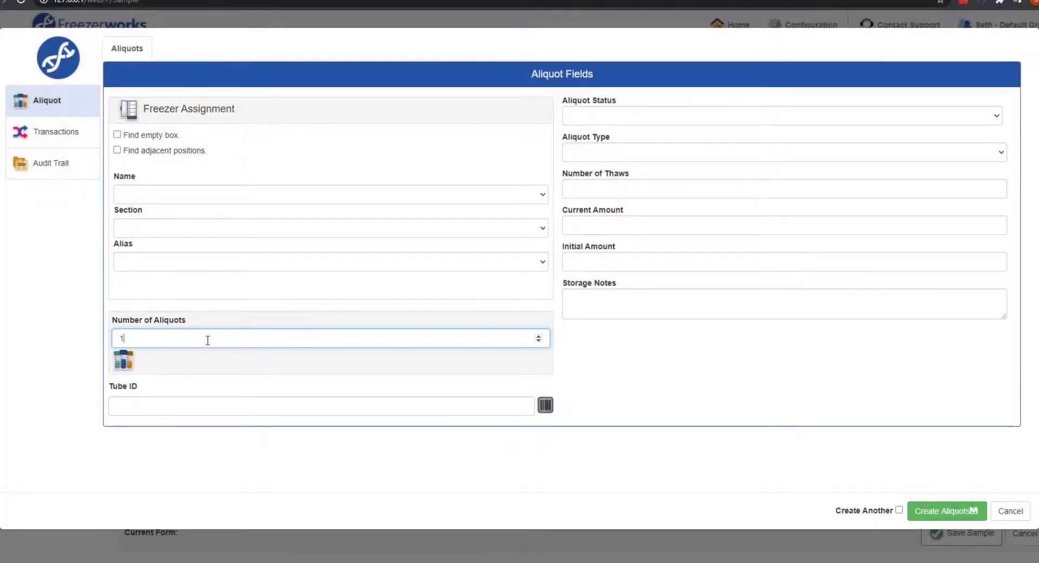
- Set the aliquot count to 5 with status Available, then reach the freezer section list
{"action": "key", "text": "Backspace"}
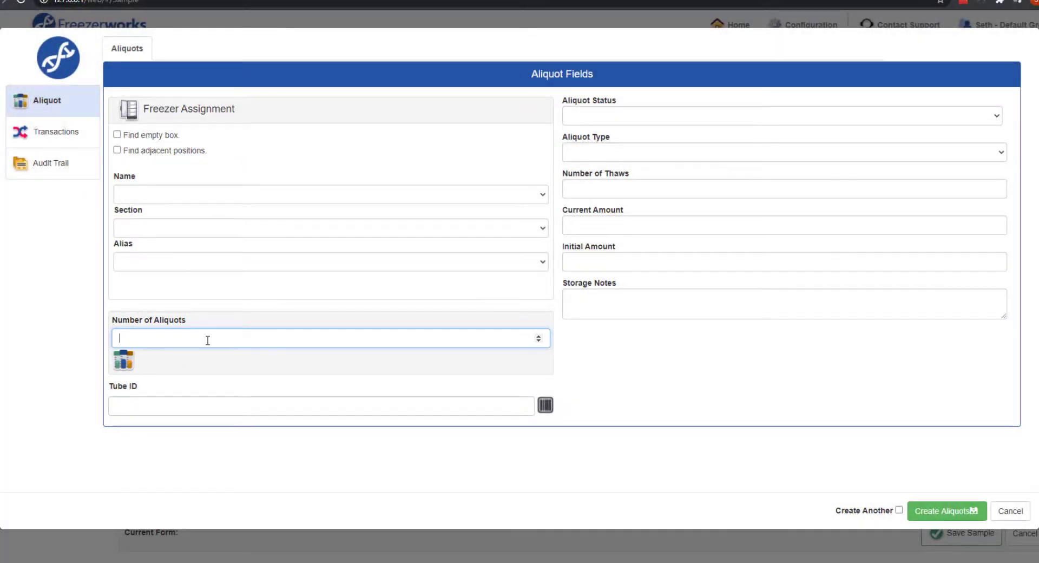
{"action": "type", "text": "5"}
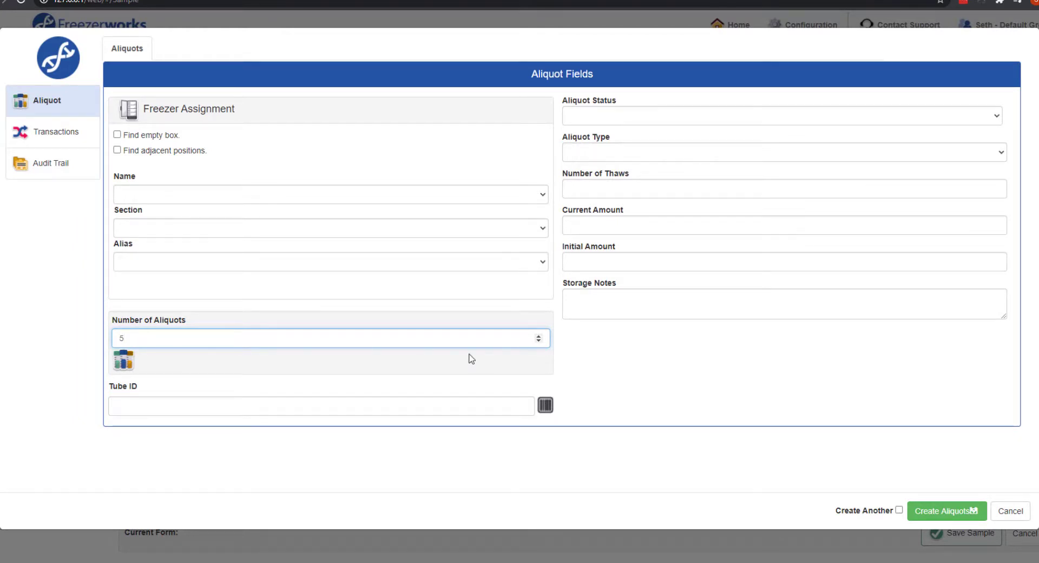
{"action": "left_click", "coordinate": [782, 115]}
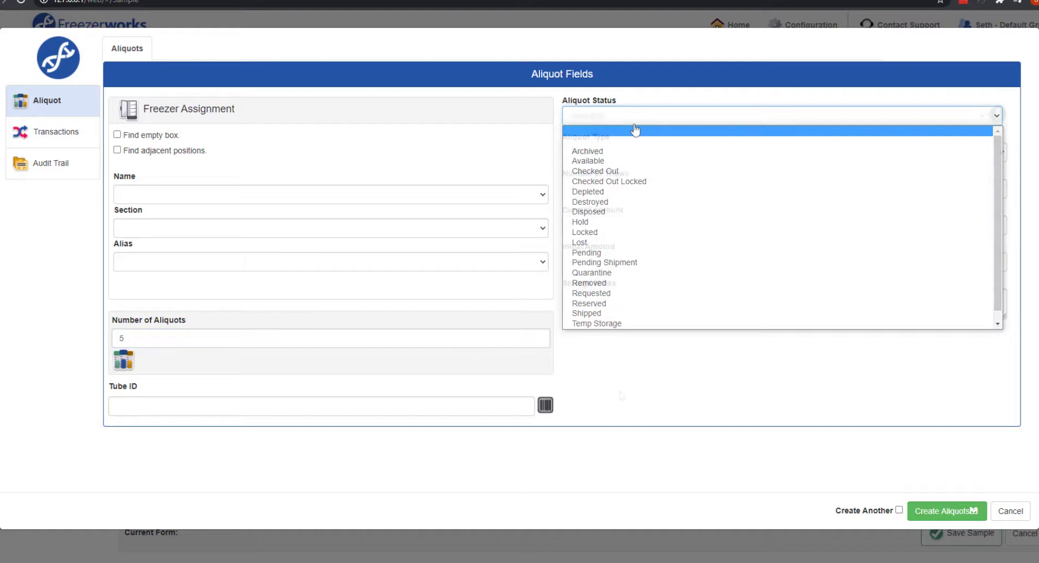
{"action": "left_click", "coordinate": [586, 160]}
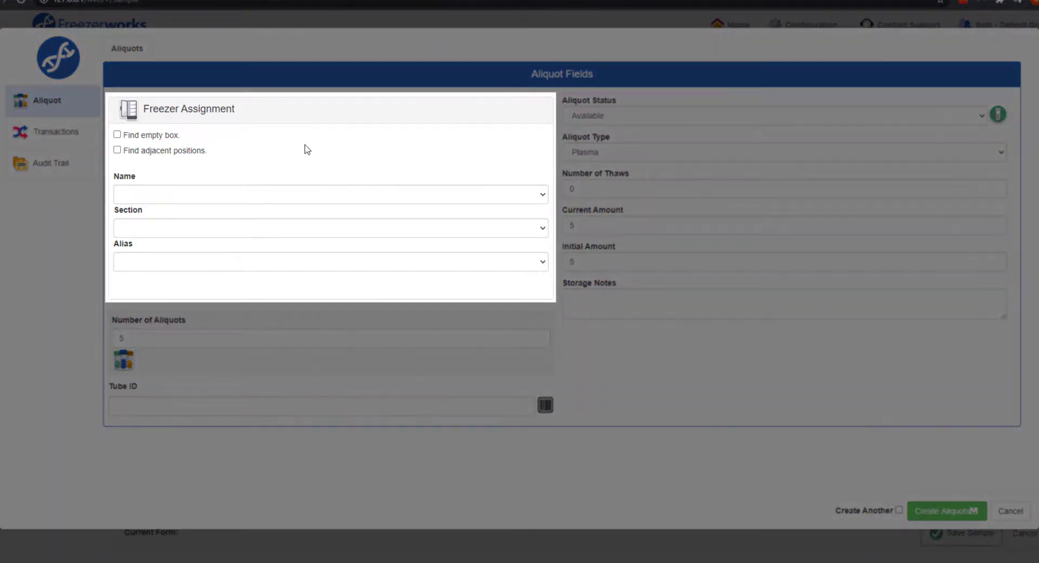
{"action": "mouse_move", "coordinate": [318, 237]}
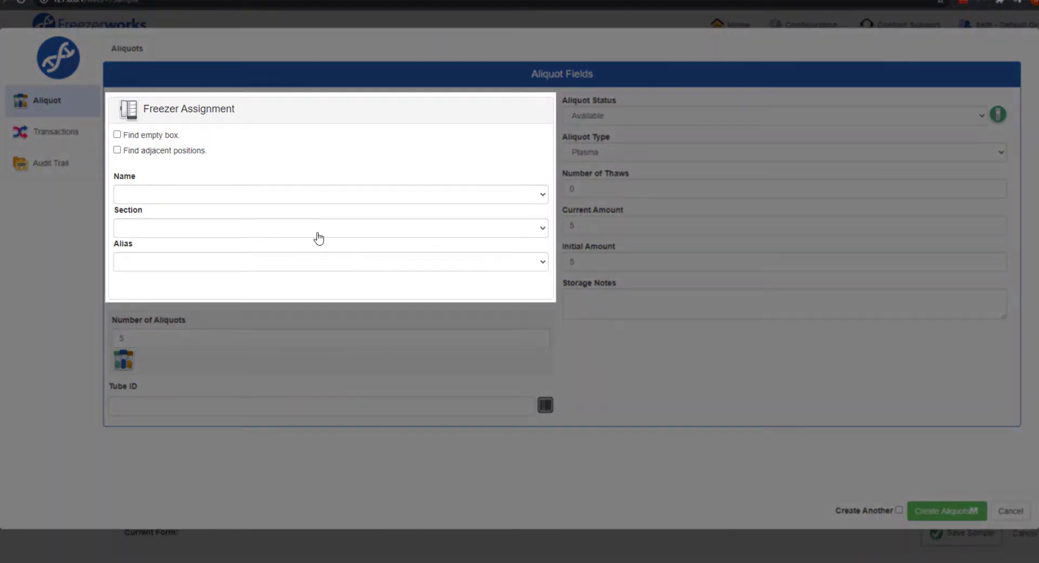
{"action": "left_click", "coordinate": [329, 227]}
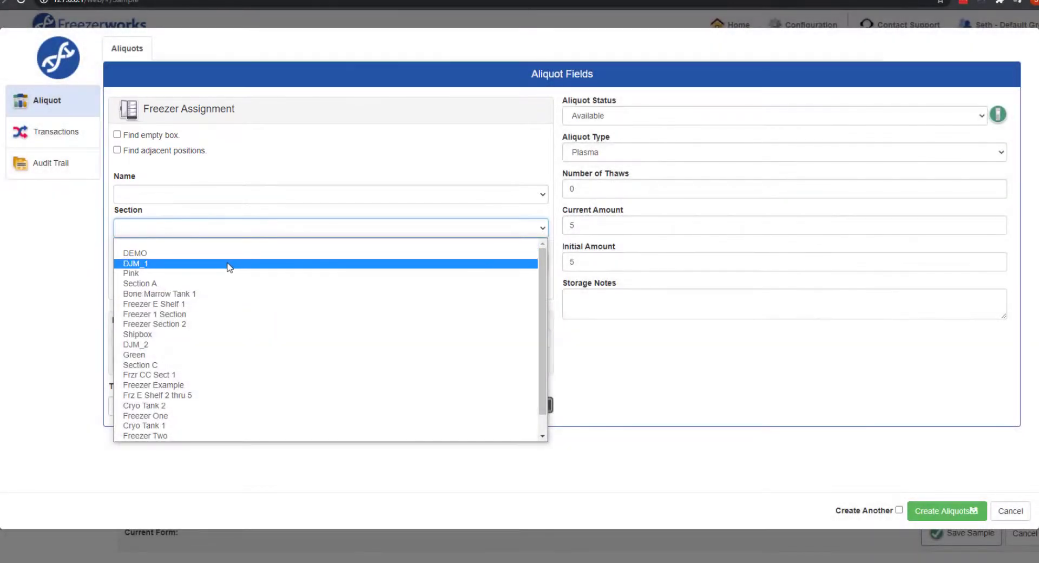
- Choose section DJM_1 and check the layout of box 2
{"action": "left_click", "coordinate": [135, 263]}
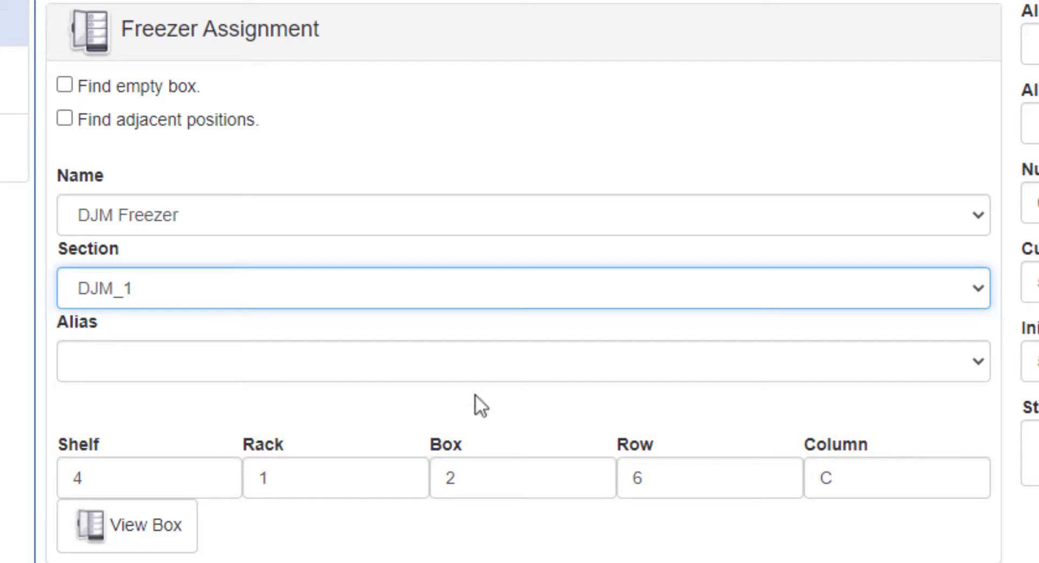
{"action": "mouse_move", "coordinate": [169, 499]}
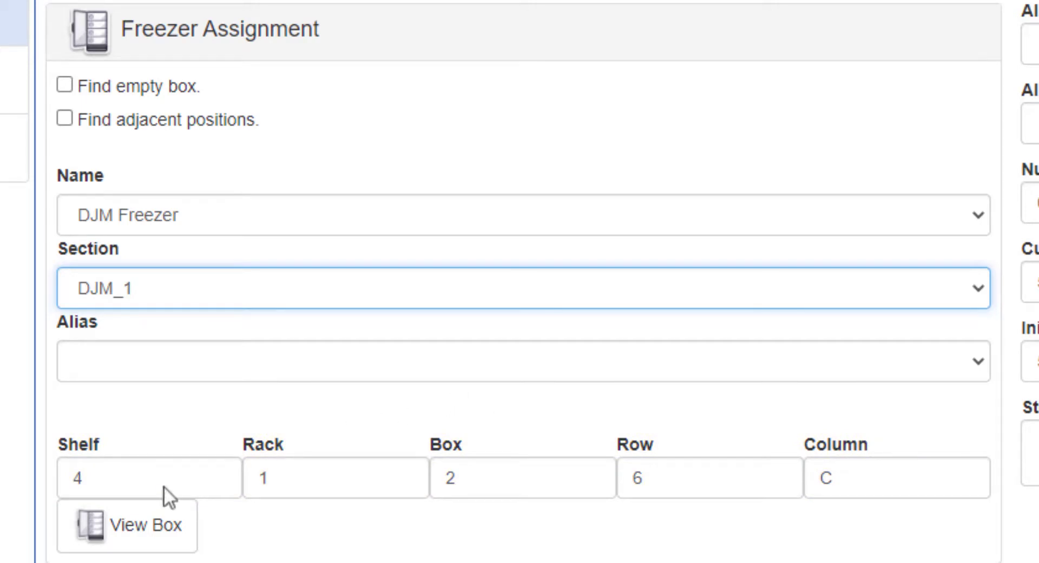
{"action": "left_click", "coordinate": [126, 524]}
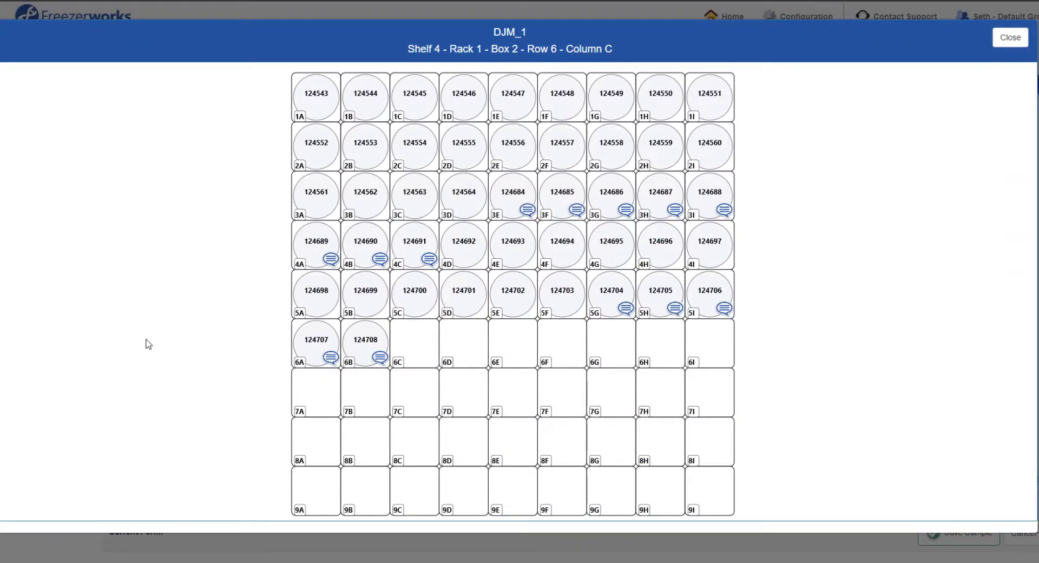
{"action": "mouse_move", "coordinate": [155, 341]}
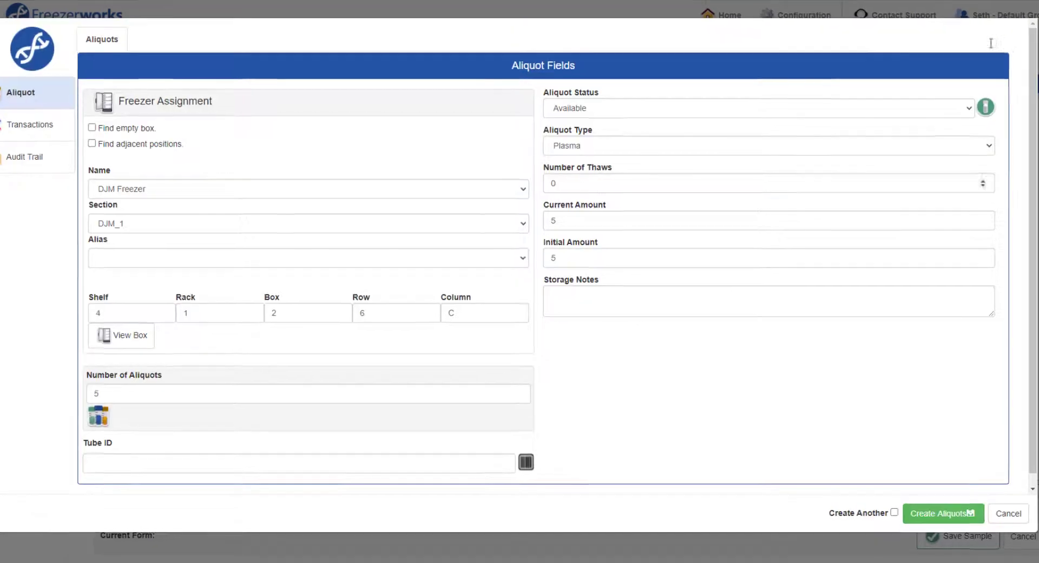
- Enter tube IDs 101256 through 101260 for the five aliquots via the barcode entry
{"action": "left_click", "coordinate": [756, 109]}
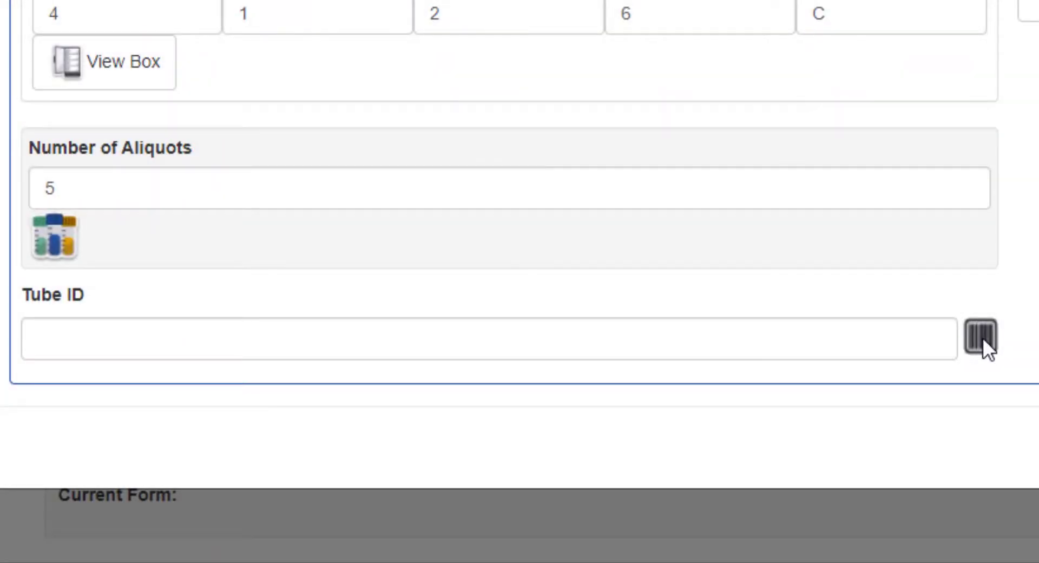
{"action": "mouse_move", "coordinate": [878, 344]}
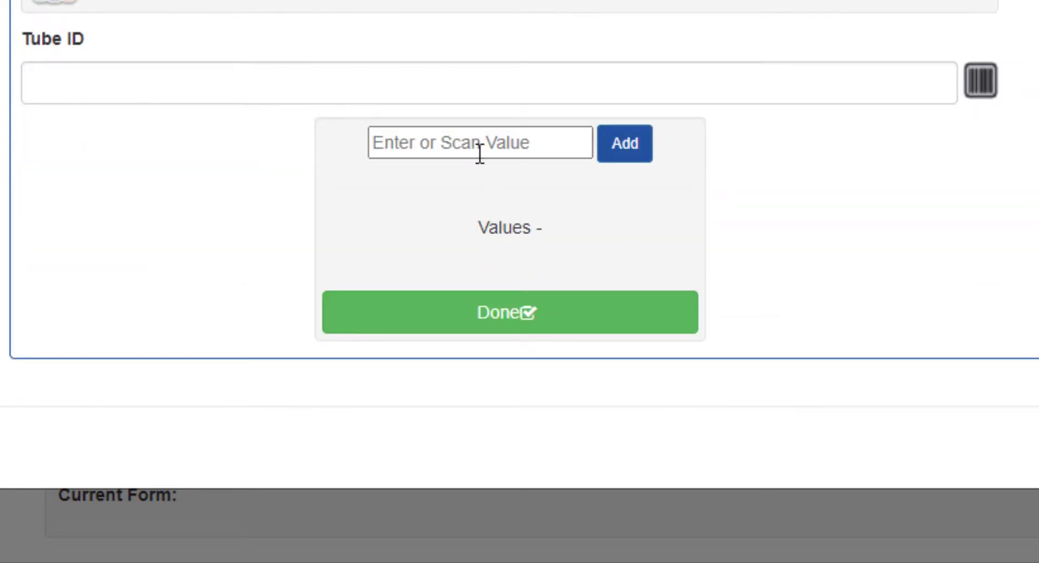
{"action": "type", "text": "101256"}
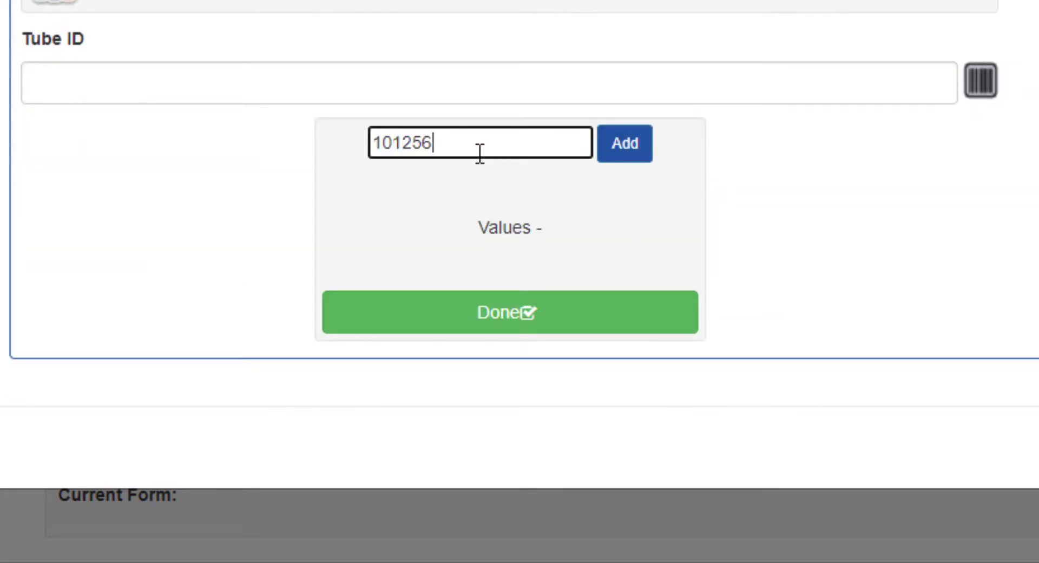
{"action": "left_click", "coordinate": [623, 143]}
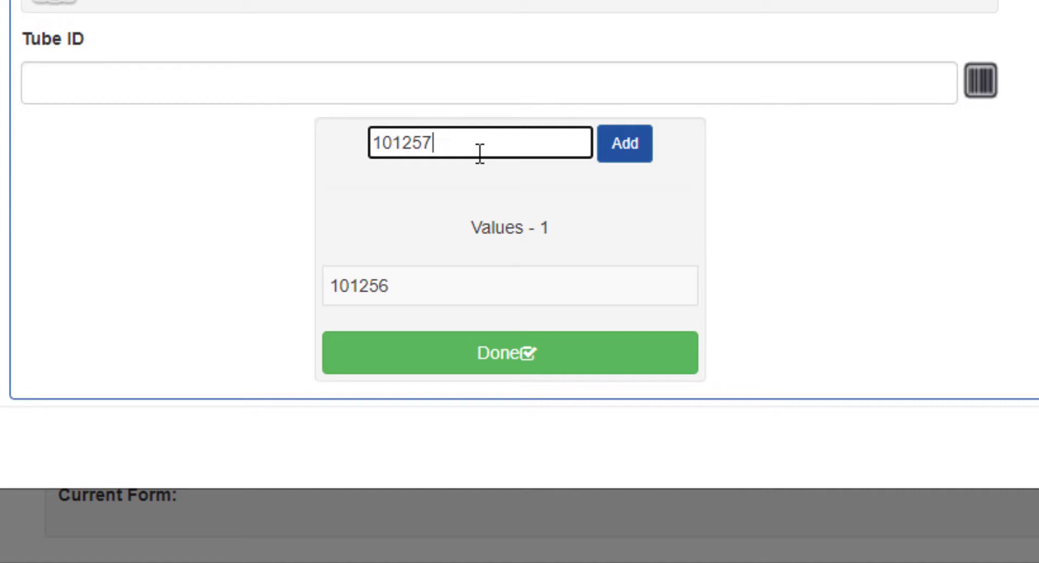
{"action": "left_click", "coordinate": [623, 143]}
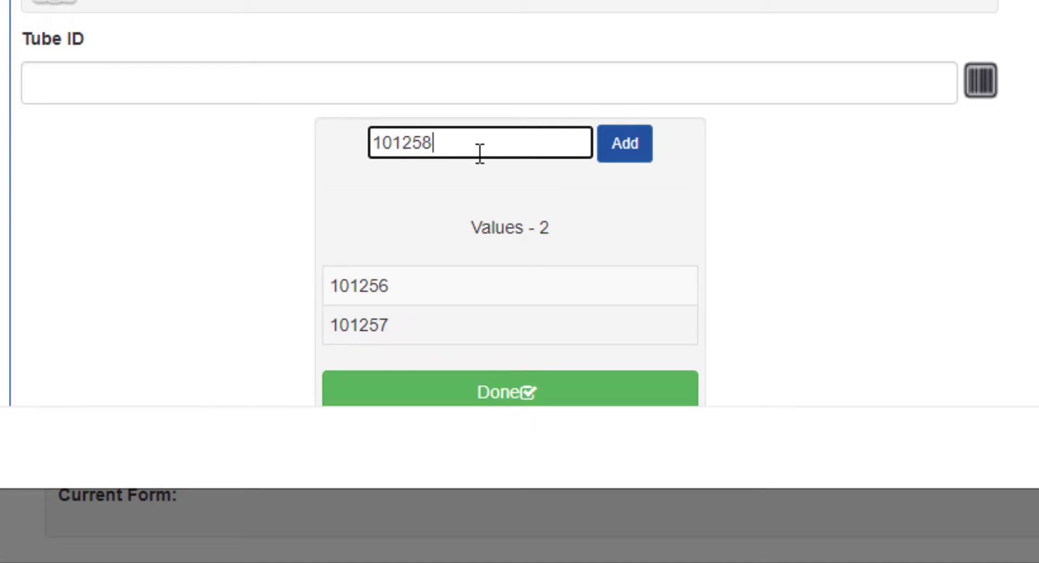
{"action": "left_click", "coordinate": [624, 143]}
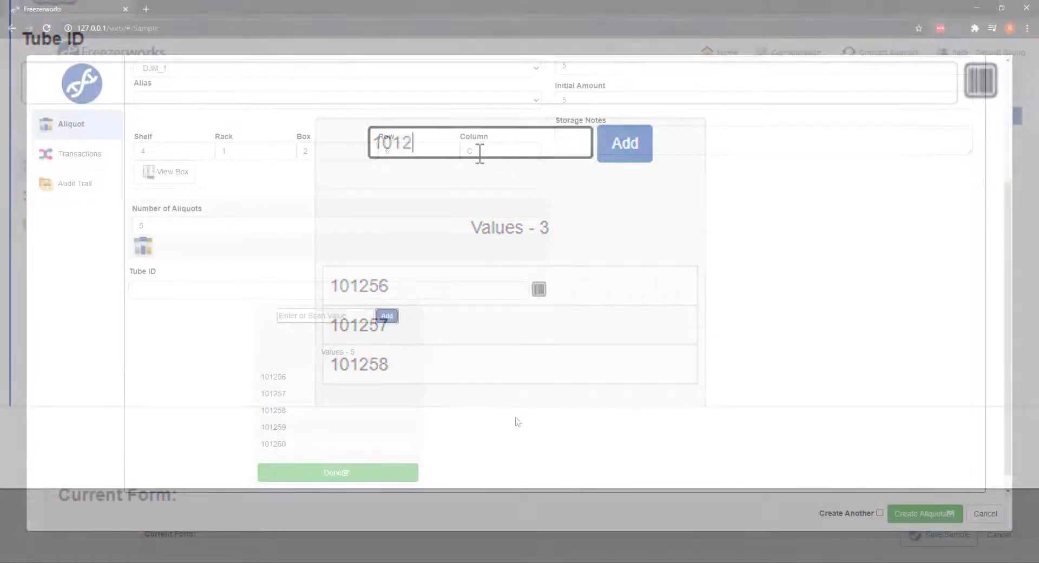
{"action": "left_click", "coordinate": [337, 472]}
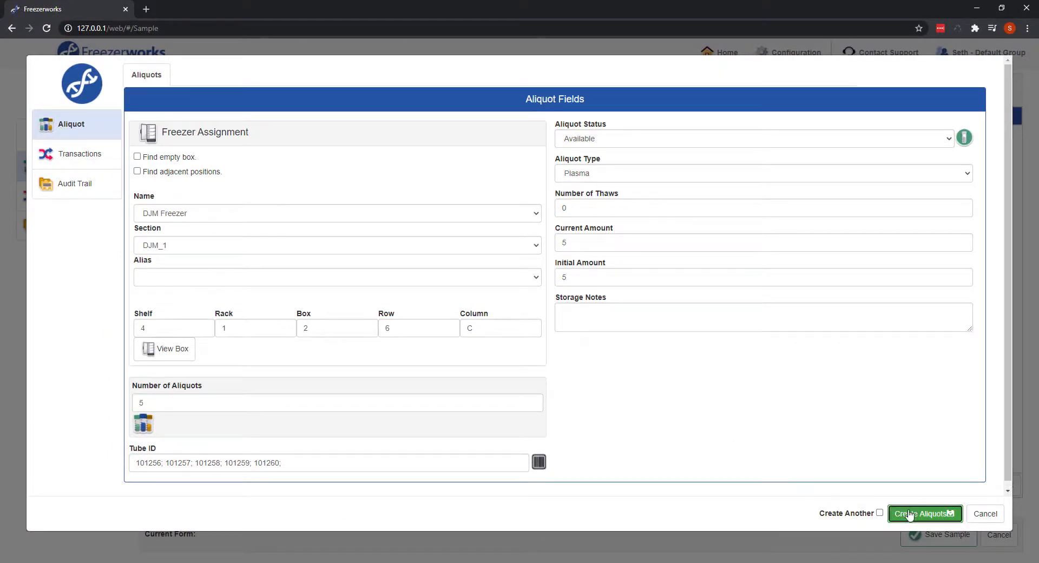
- Create the five plasma aliquots and check the sample's summary details
{"action": "left_click", "coordinate": [923, 513]}
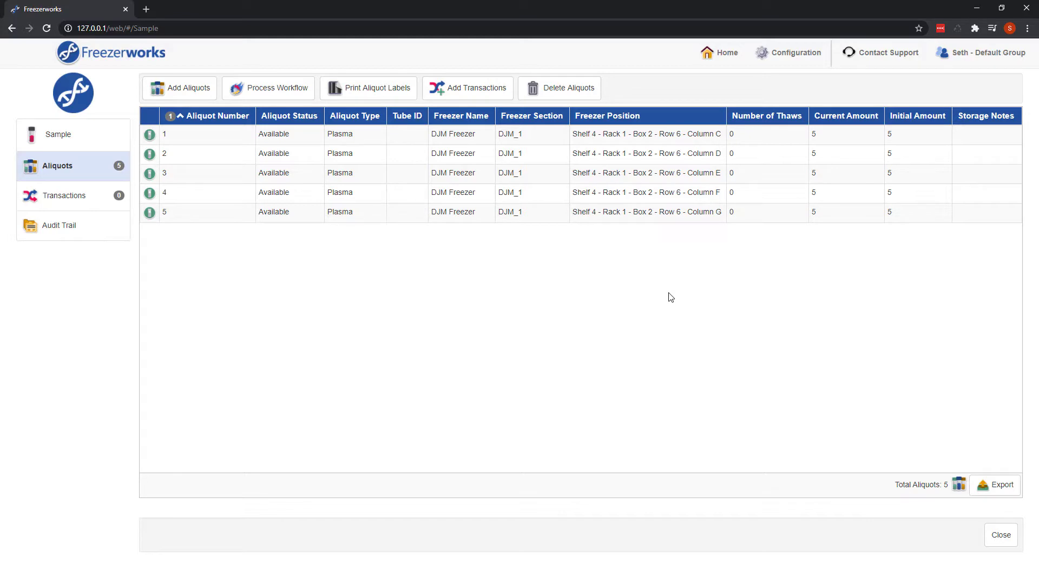
{"action": "left_click", "coordinate": [58, 134]}
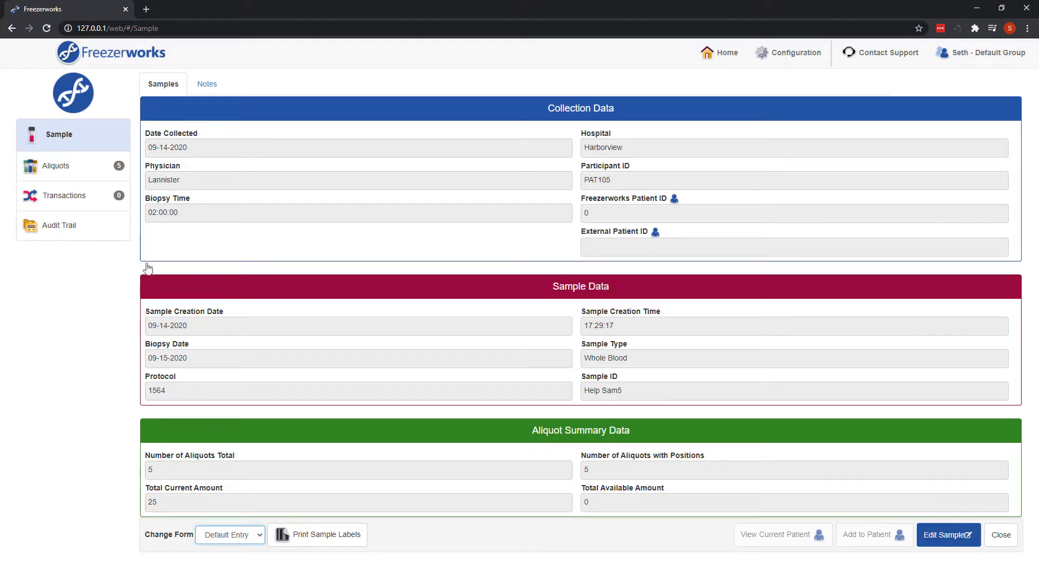
{"action": "left_click", "coordinate": [55, 166]}
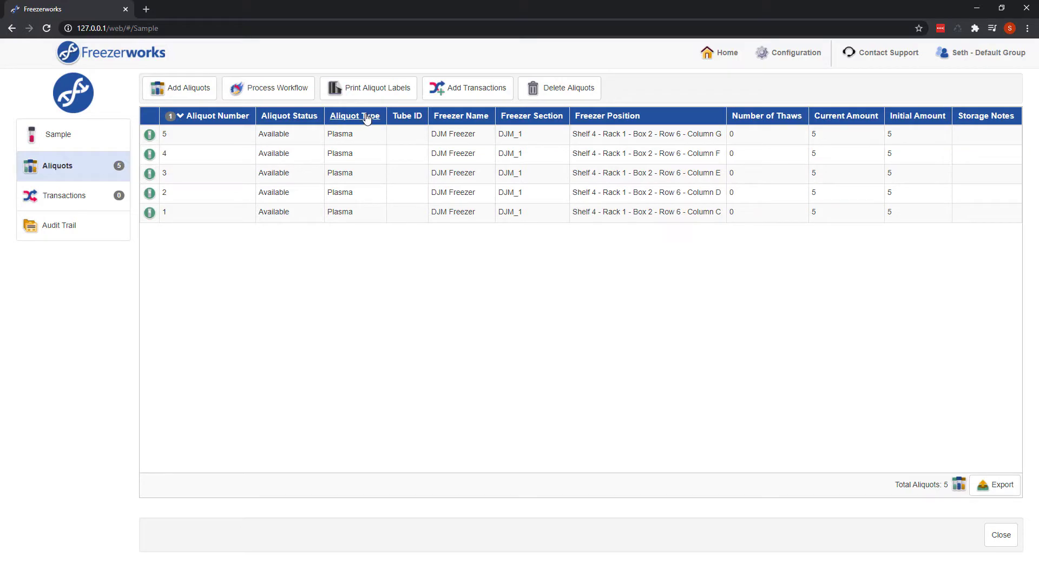
{"action": "mouse_move", "coordinate": [387, 234]}
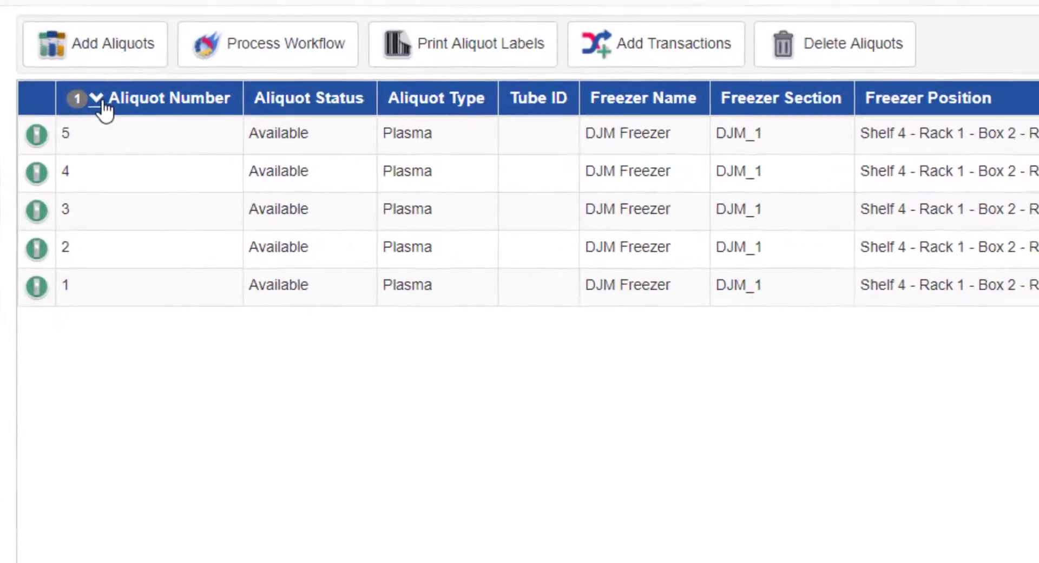
- Sort the aliquot list by ascending aliquot number and select the aliquot rows
{"action": "left_click", "coordinate": [267, 44]}
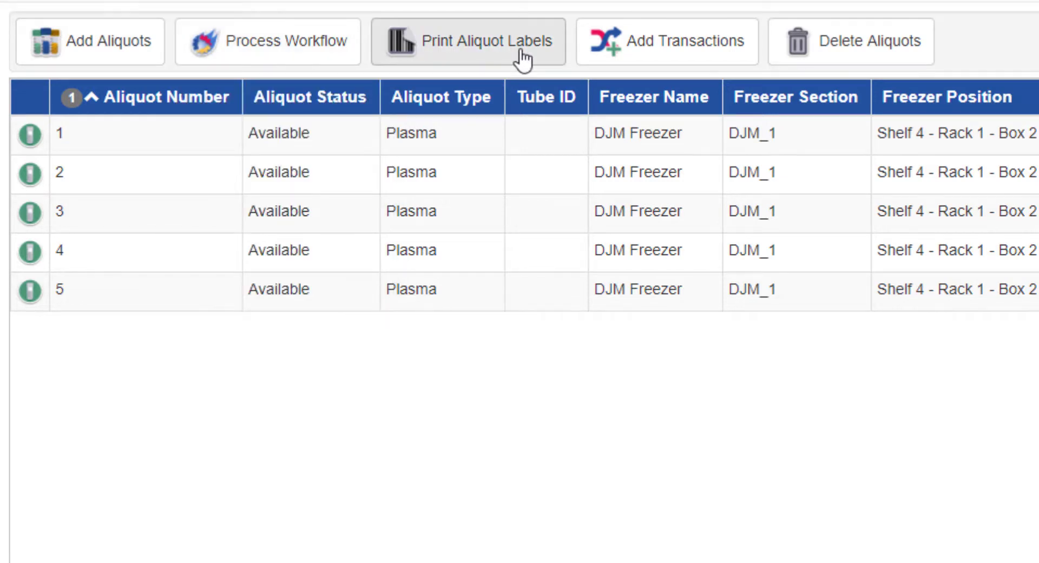
{"action": "mouse_move", "coordinate": [851, 42]}
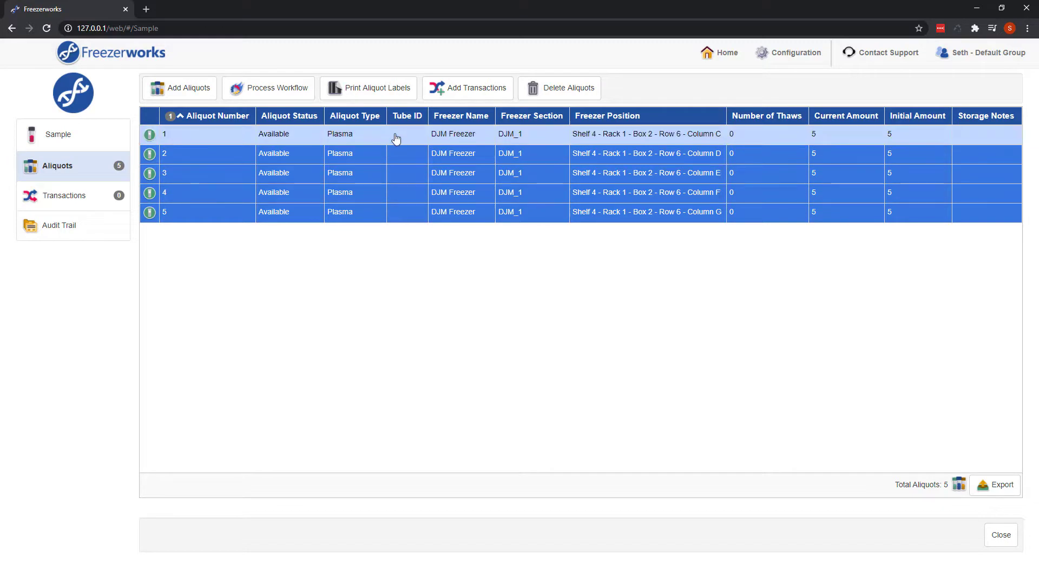
{"action": "double_click", "coordinate": [207, 134]}
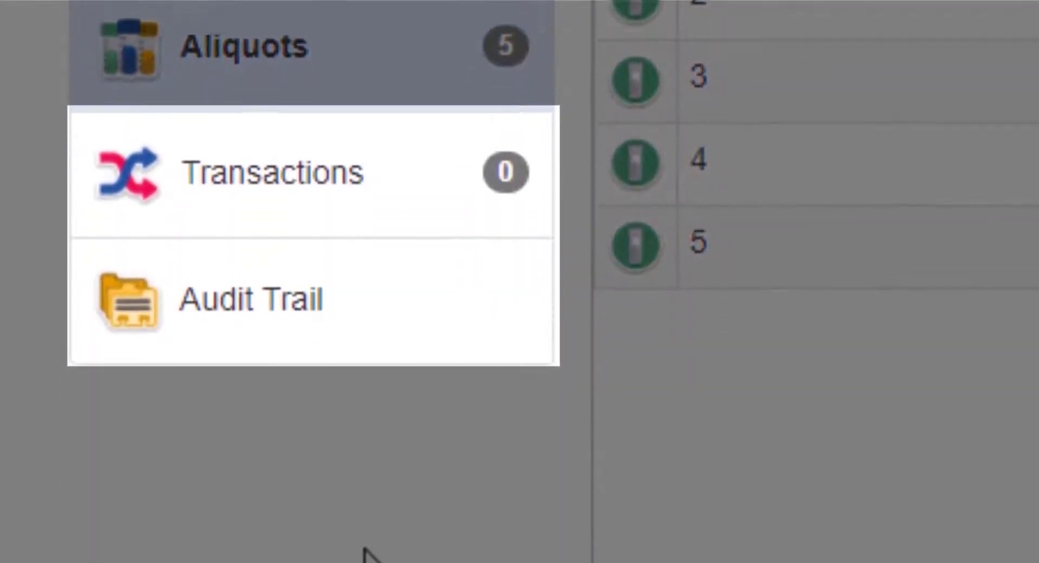
- Record a Moved transaction noting 'Freezer b...' for the aliquots and view the five resulting transactions
{"action": "left_click", "coordinate": [272, 172]}
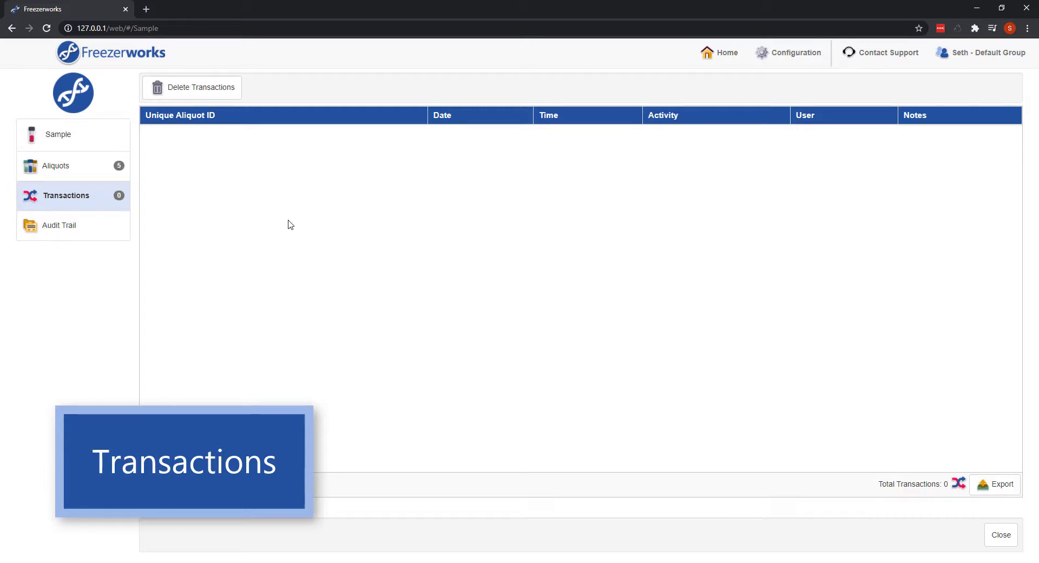
{"action": "left_click", "coordinate": [57, 165]}
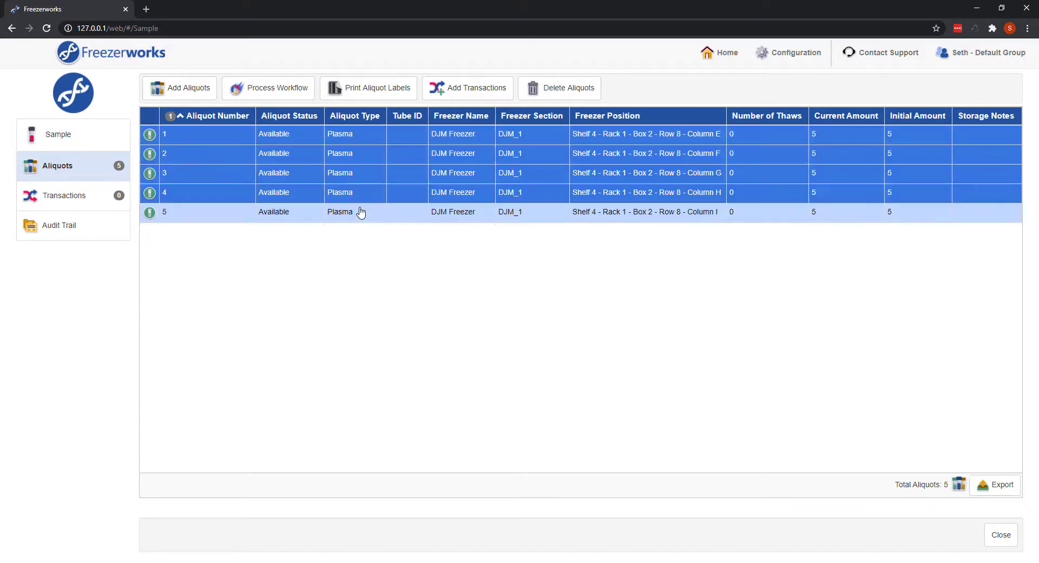
{"action": "left_click", "coordinate": [476, 88]}
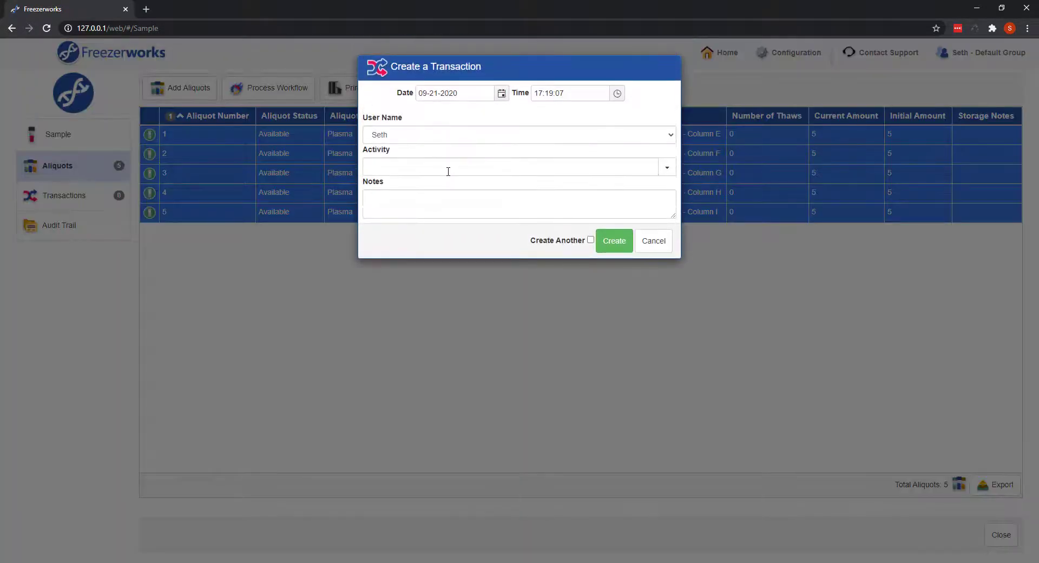
{"action": "left_click", "coordinate": [667, 167]}
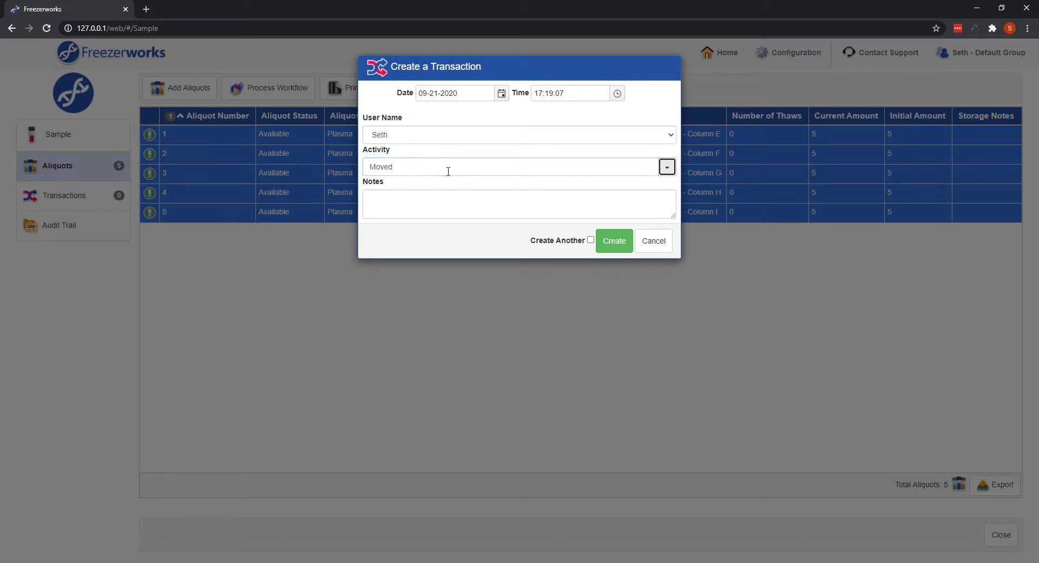
{"action": "type", "text": "Freezer broke down, found new location"}
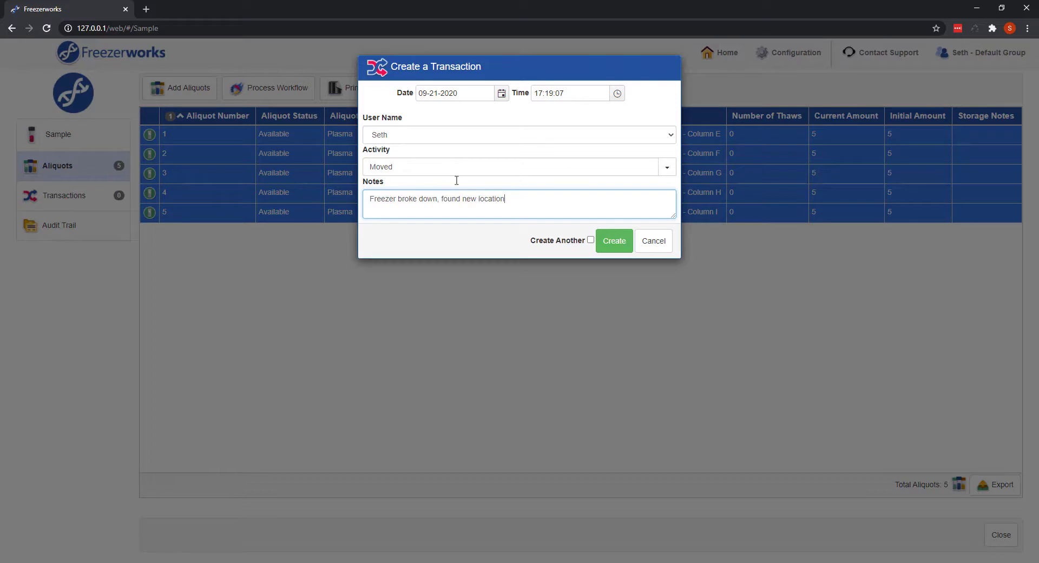
{"action": "left_click", "coordinate": [613, 241]}
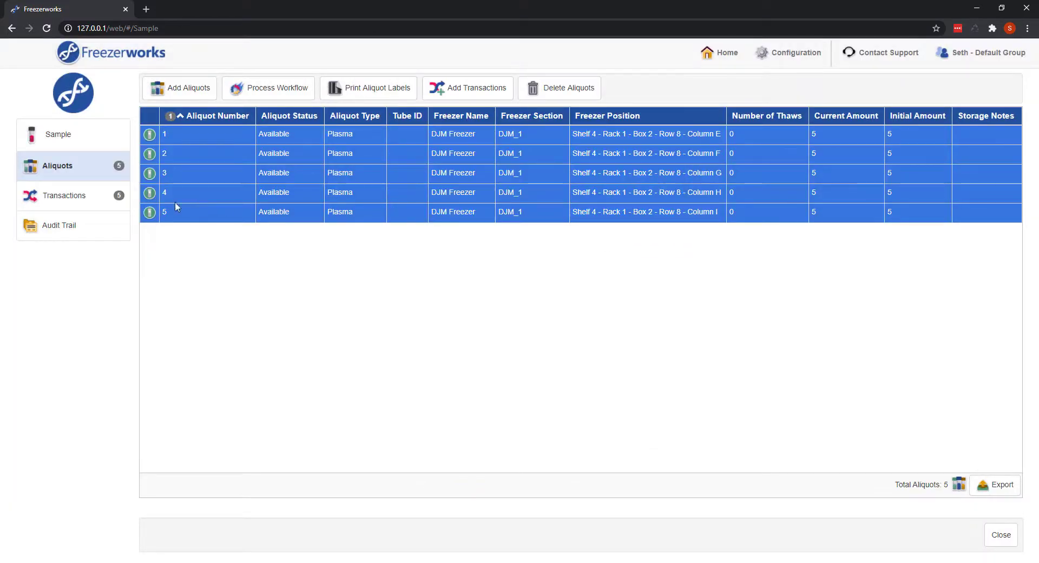
{"action": "left_click", "coordinate": [64, 195]}
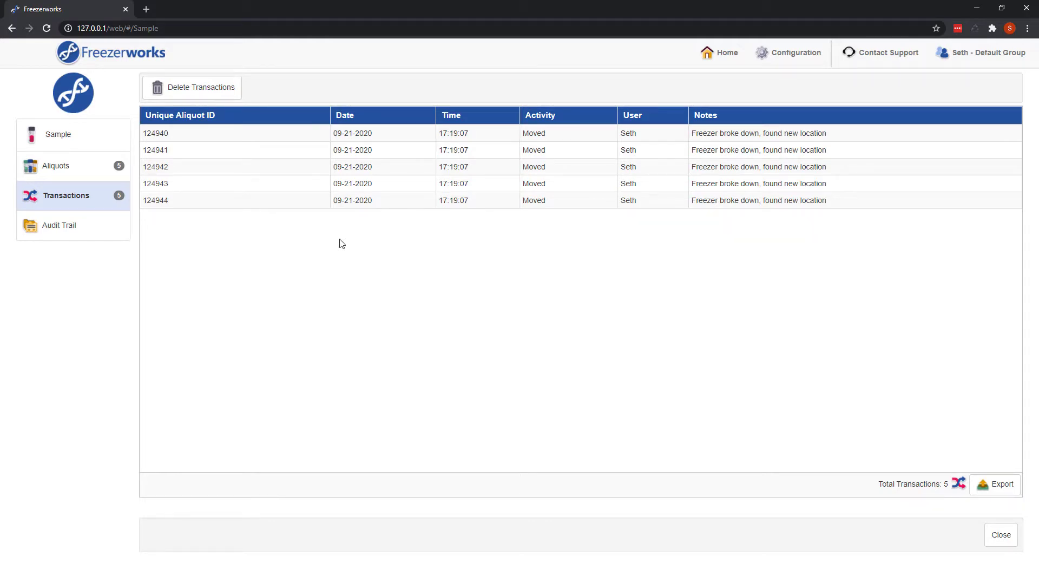
- Review the Samples, Aliquots and Transactions audit trails of the sample
{"action": "left_click", "coordinate": [60, 225]}
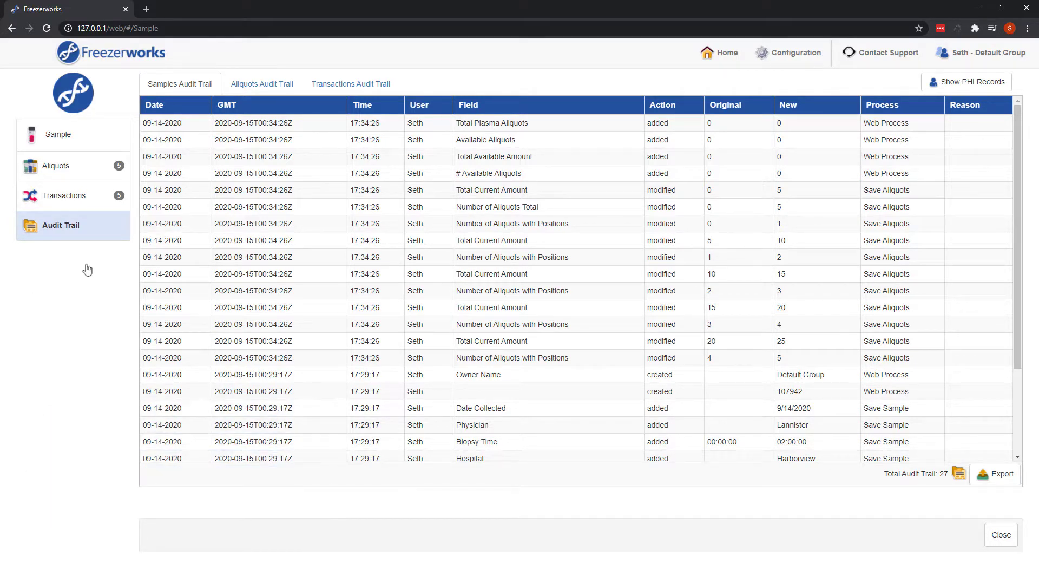
{"action": "left_click", "coordinate": [261, 83]}
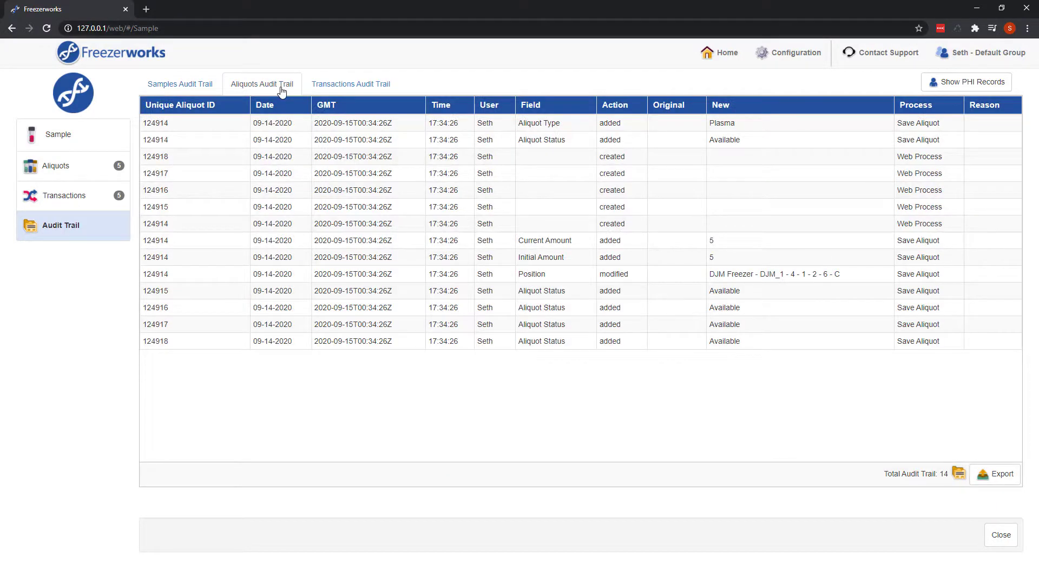
{"action": "left_click", "coordinate": [351, 83]}
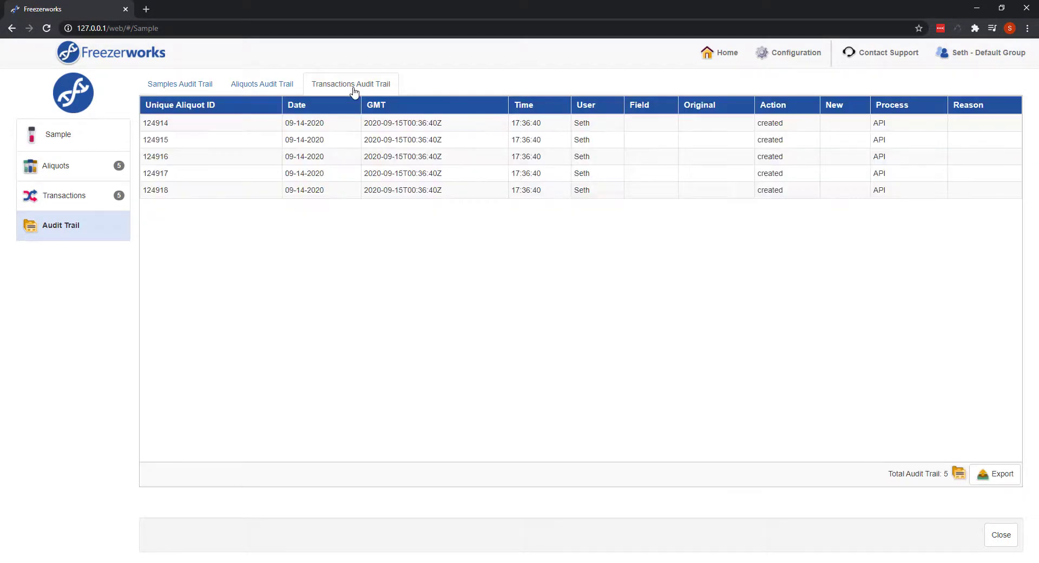
{"action": "left_click", "coordinate": [179, 83]}
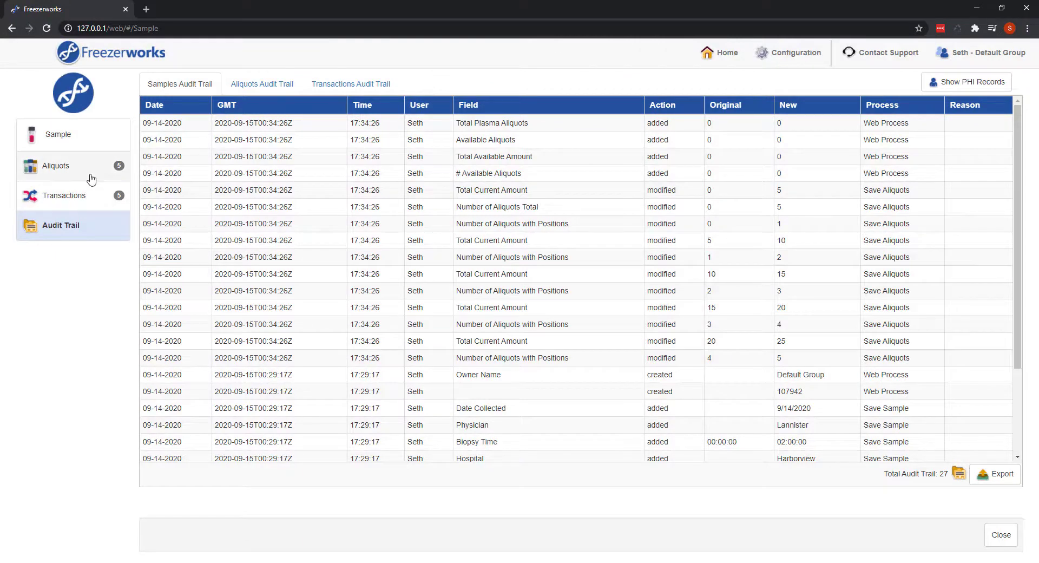
- Review one aliquot's transaction history and audit trail, then close its details
{"action": "left_click", "coordinate": [55, 165]}
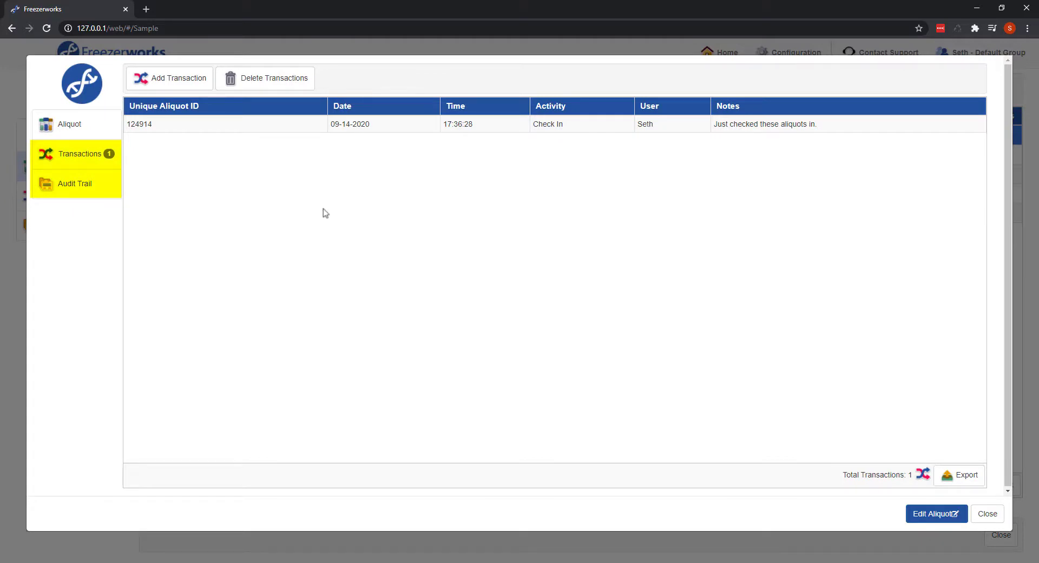
{"action": "left_click", "coordinate": [75, 184]}
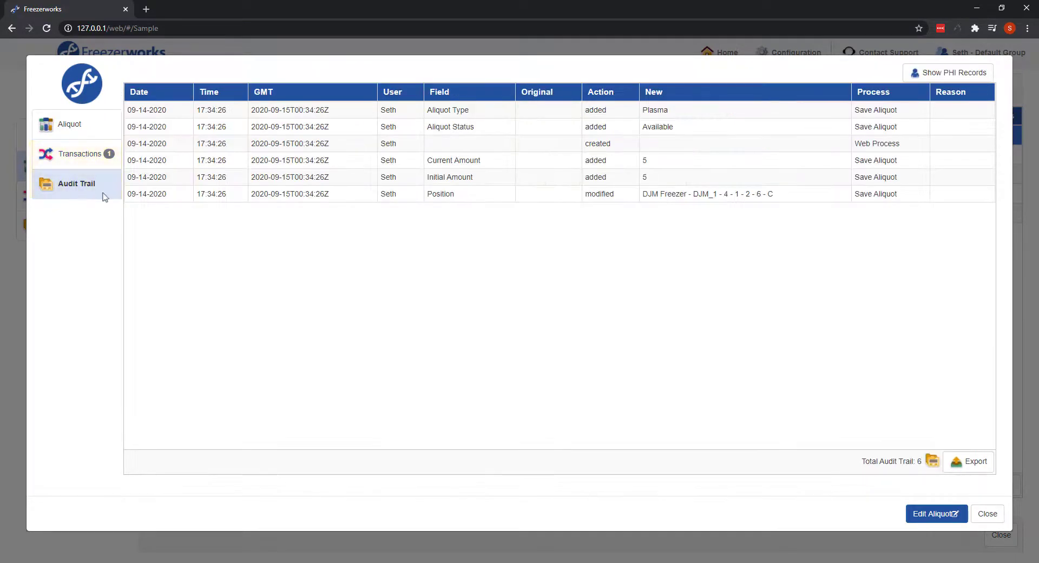
{"action": "mouse_move", "coordinate": [398, 252]}
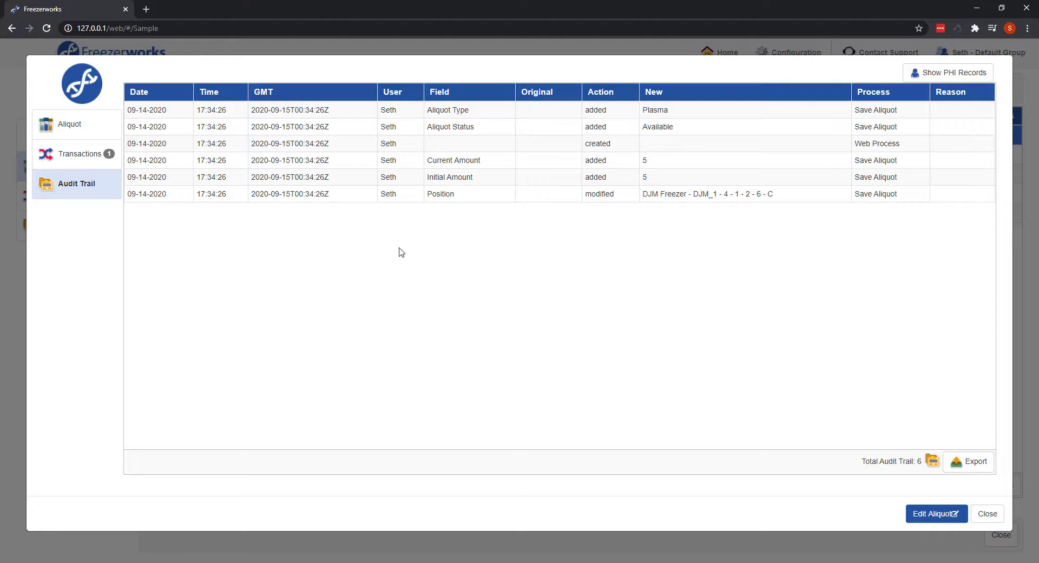
{"action": "left_click", "coordinate": [988, 513]}
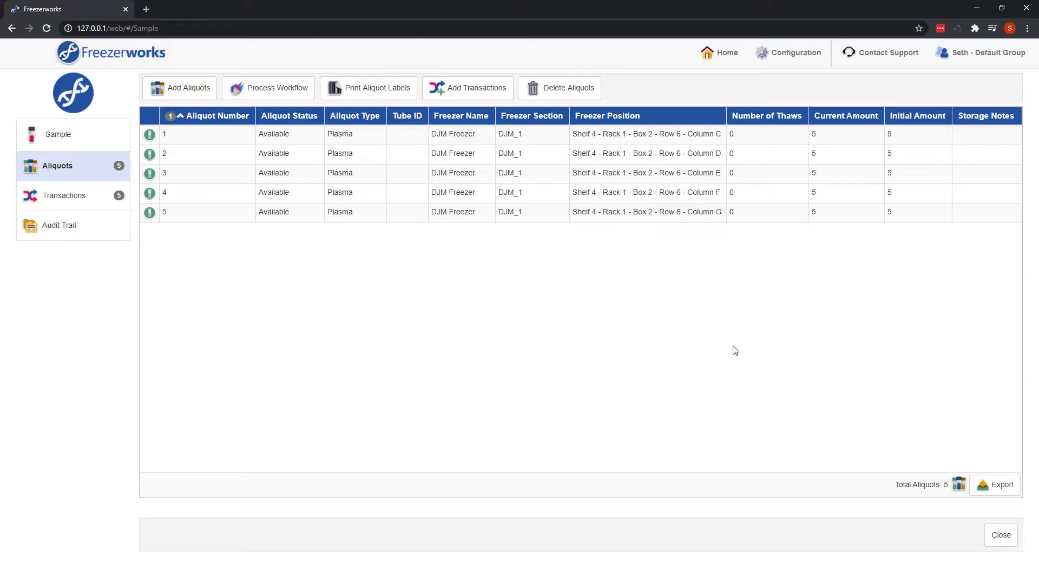
- Open the second blood sample 107943 and start adding aliquots to it
{"action": "left_click", "coordinate": [59, 134]}
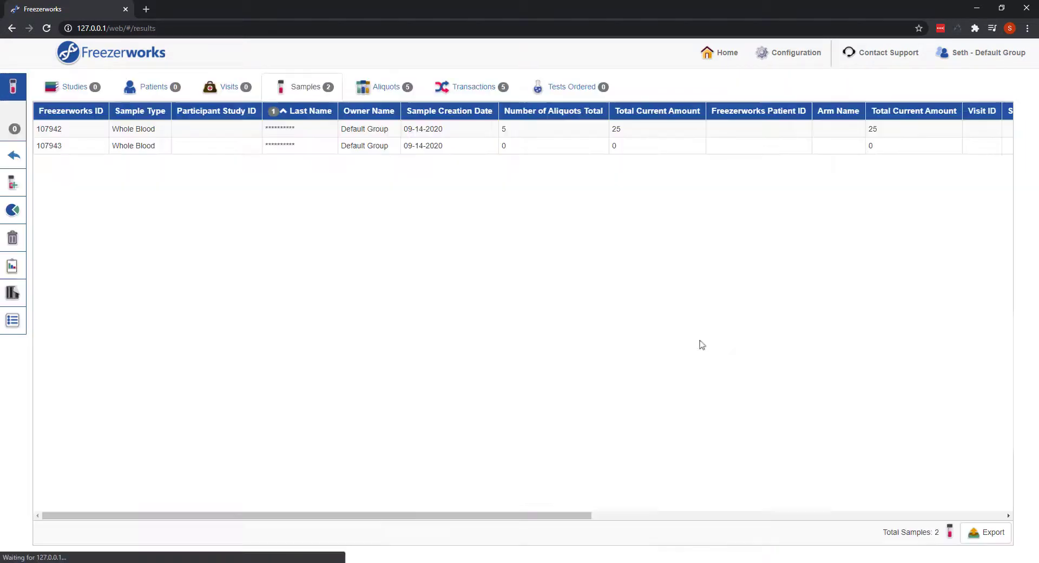
{"action": "left_click", "coordinate": [132, 145]}
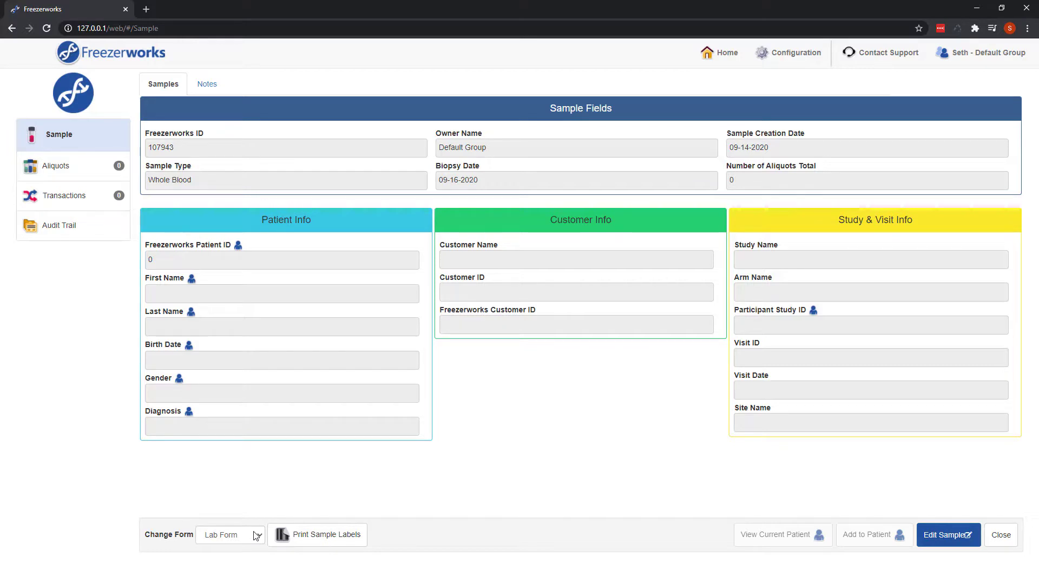
{"action": "left_click", "coordinate": [57, 166]}
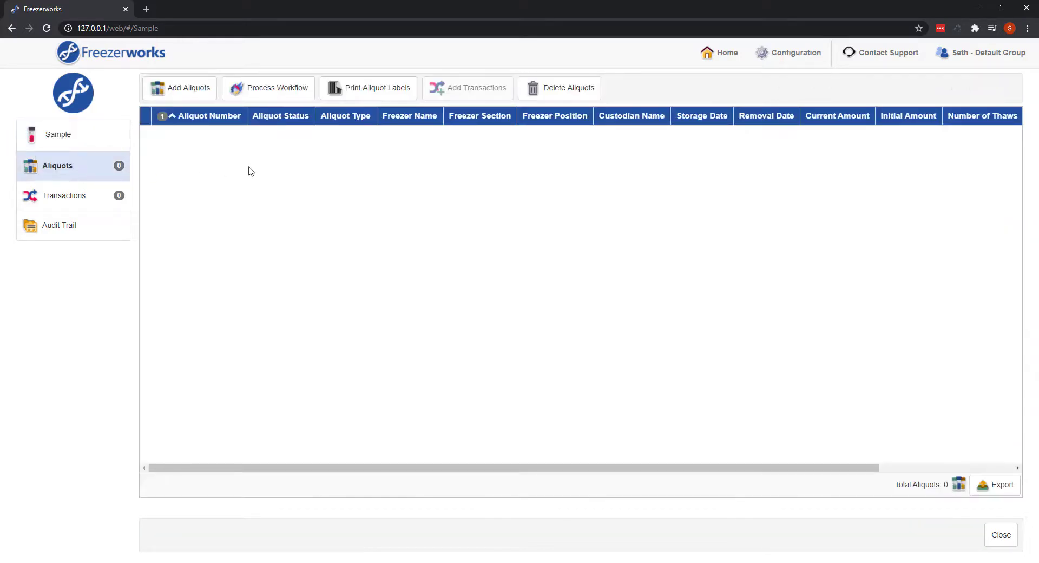
{"action": "left_click", "coordinate": [187, 88]}
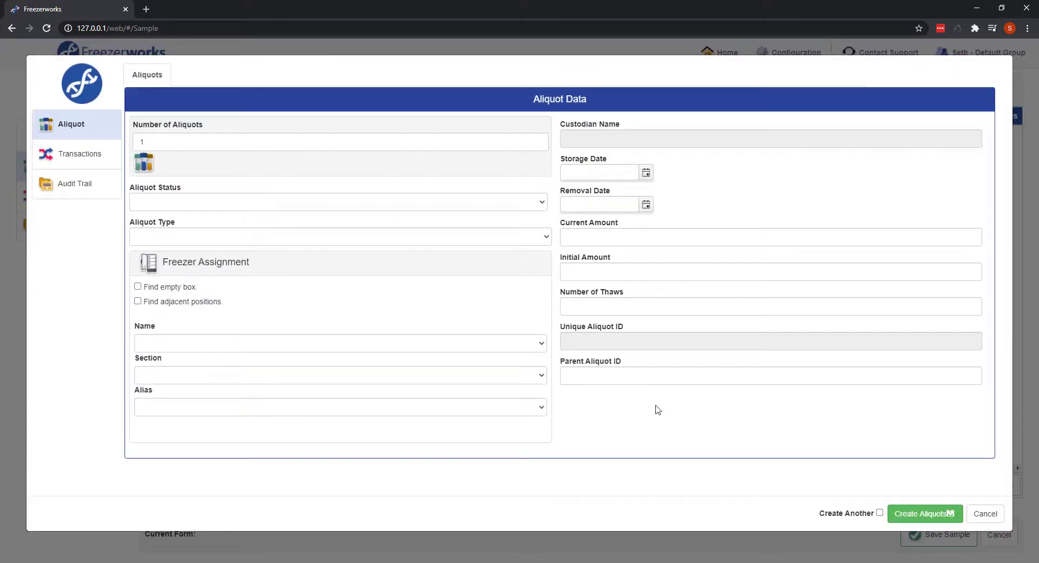
- Set Number of Aliquots to 5 and Aliquot Status to Available
{"action": "left_click", "coordinate": [339, 141]}
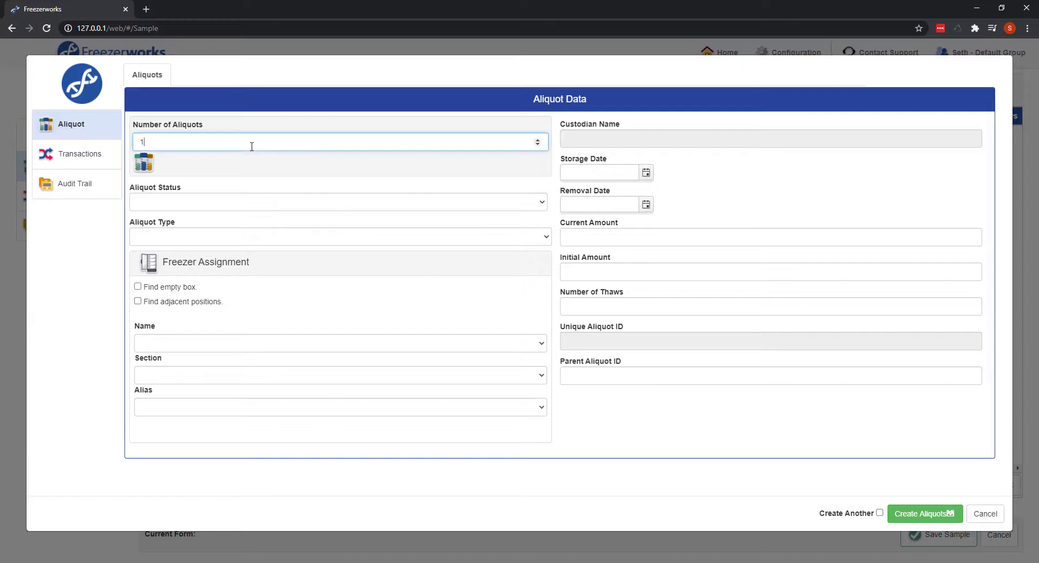
{"action": "type", "text": "5"}
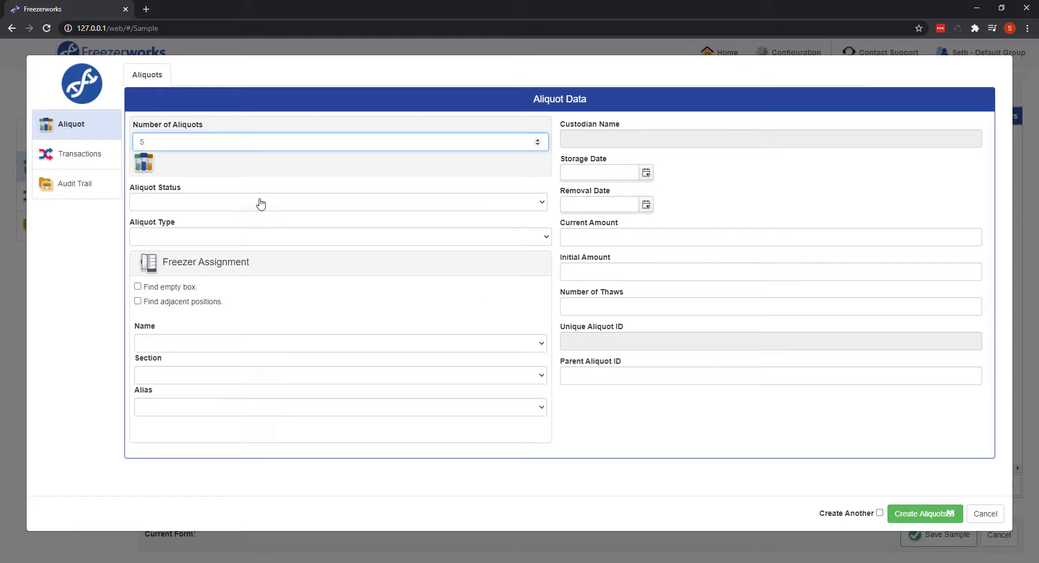
{"action": "left_click", "coordinate": [338, 236]}
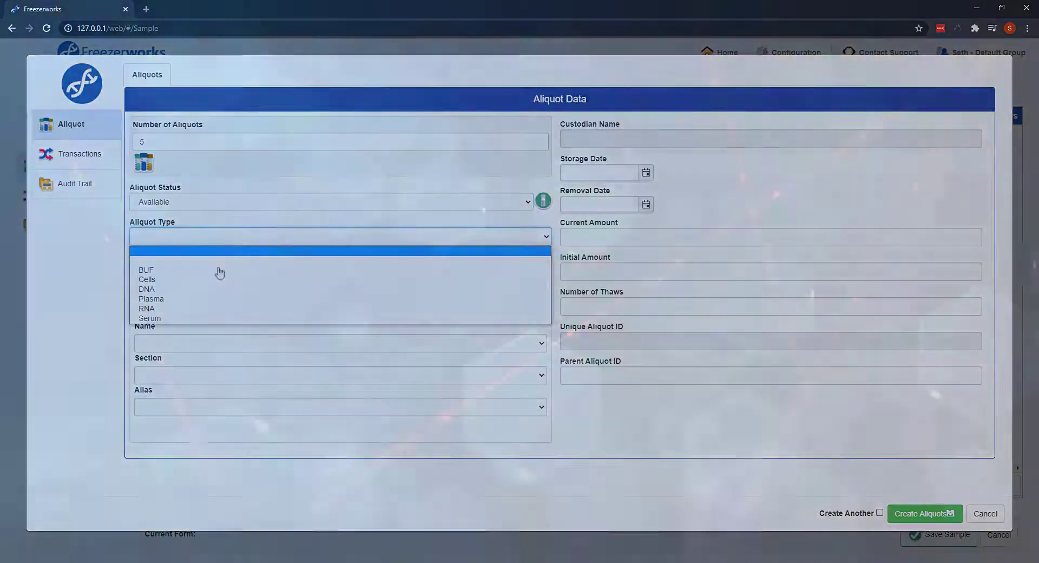